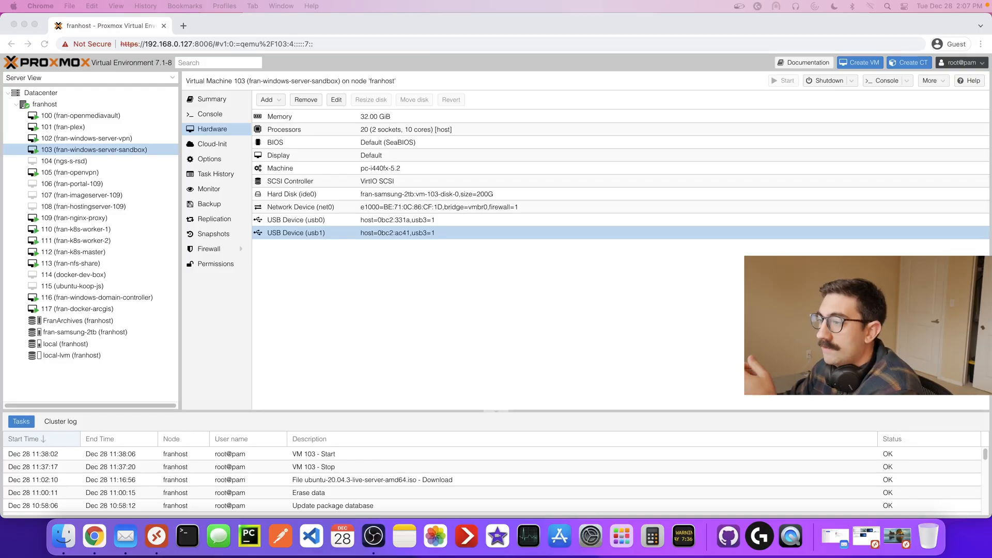
mouse_move(3, 424)
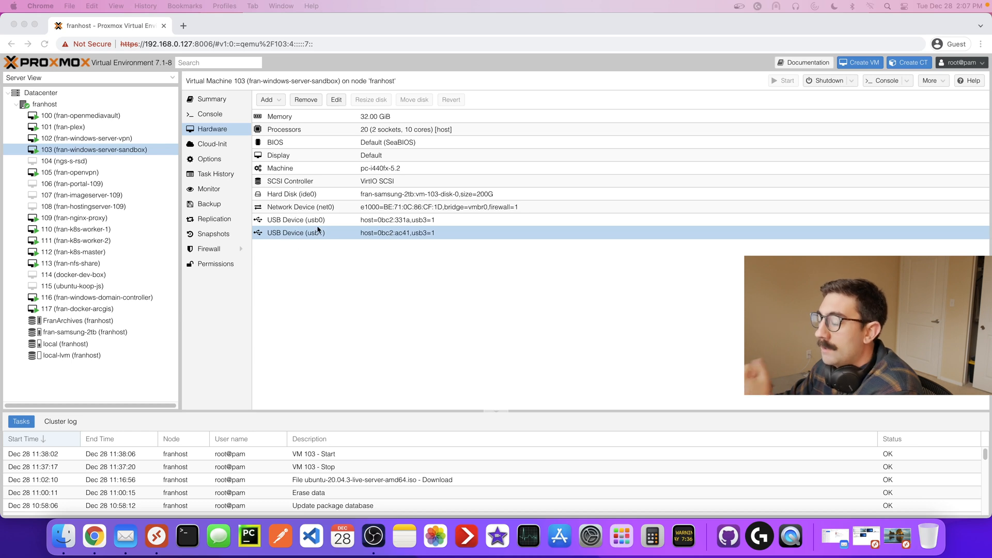
mouse_move(296, 239)
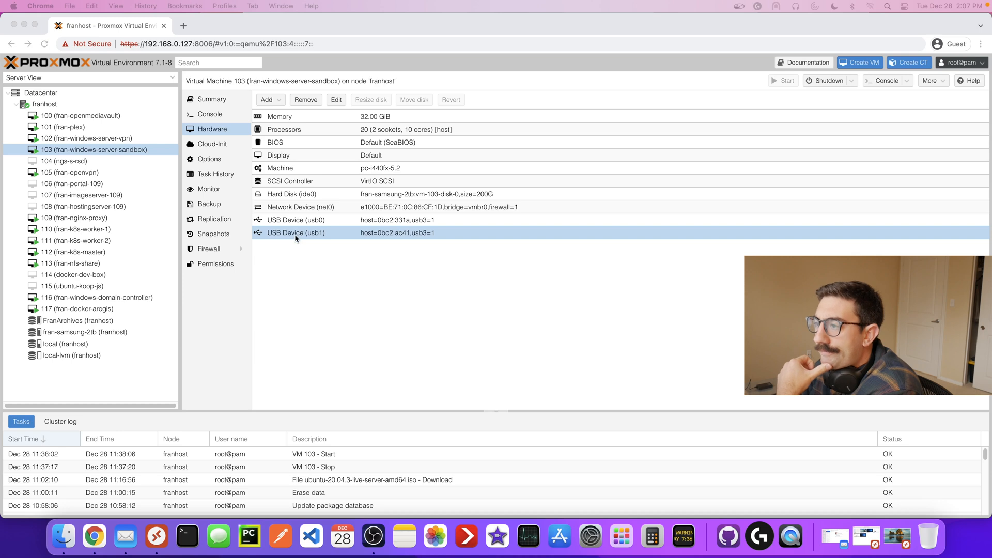
mouse_move(288, 229)
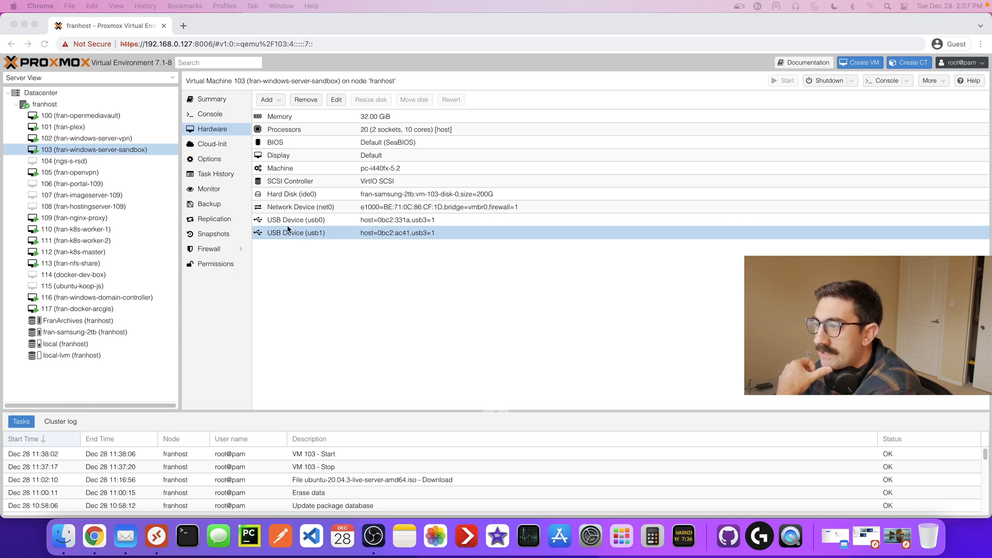
mouse_move(82, 129)
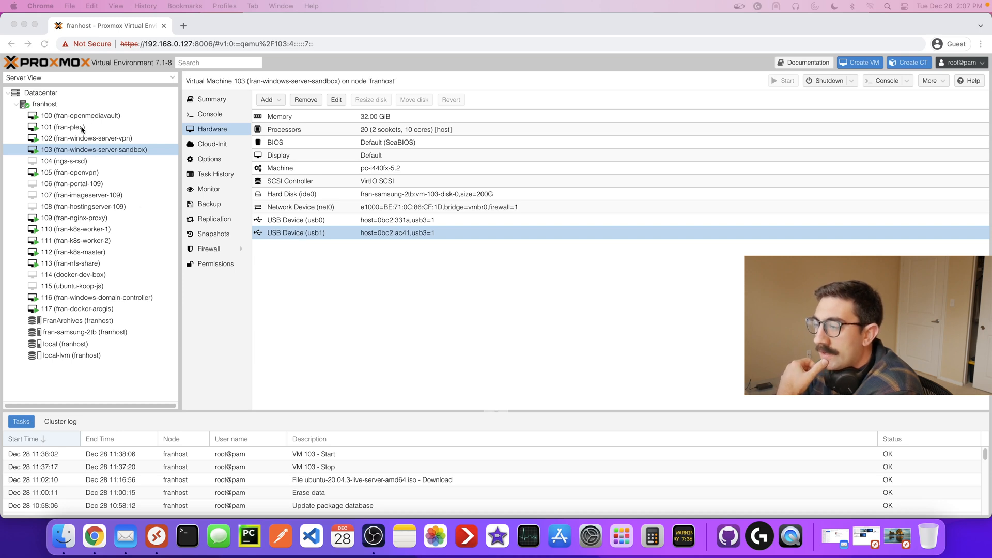
mouse_move(101, 152)
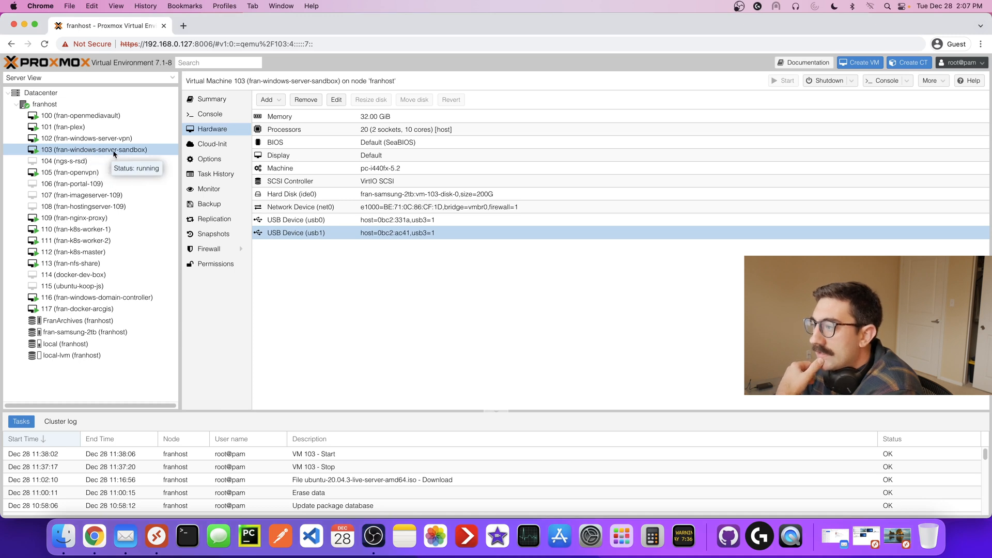
mouse_move(295, 220)
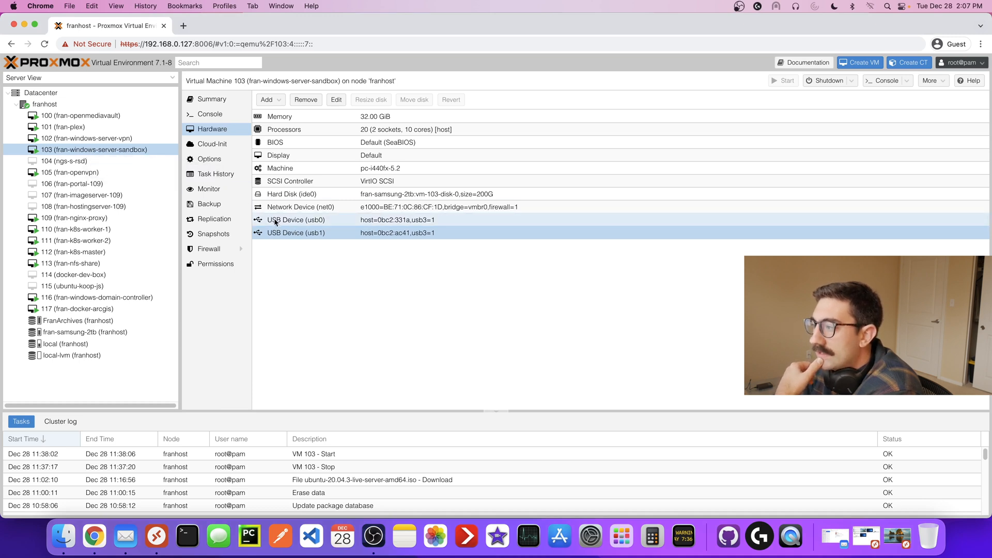
Step: Review usb0's settings, confirming the Seagate Expansion Desk is the passed-through device, without changes
click(295, 234)
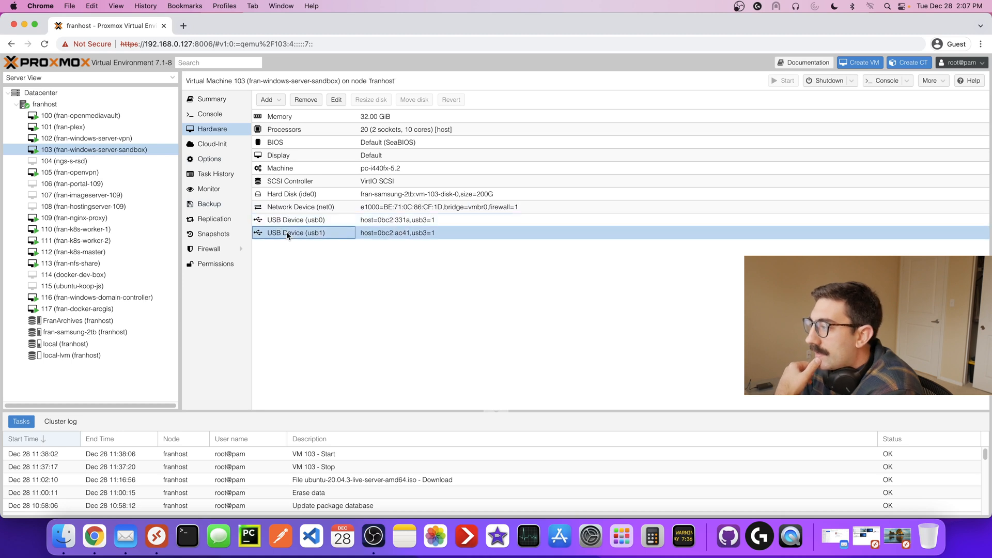
click(296, 219)
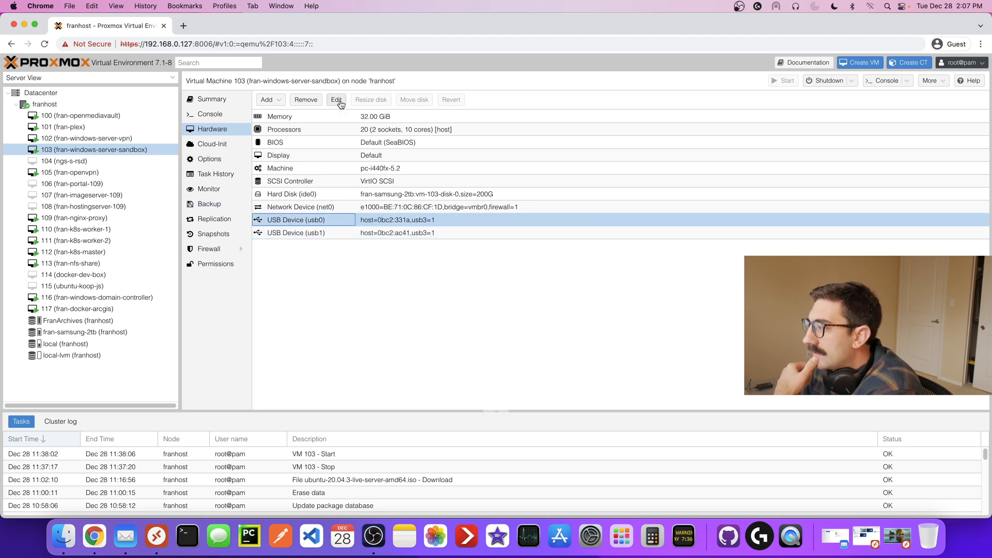
click(336, 100)
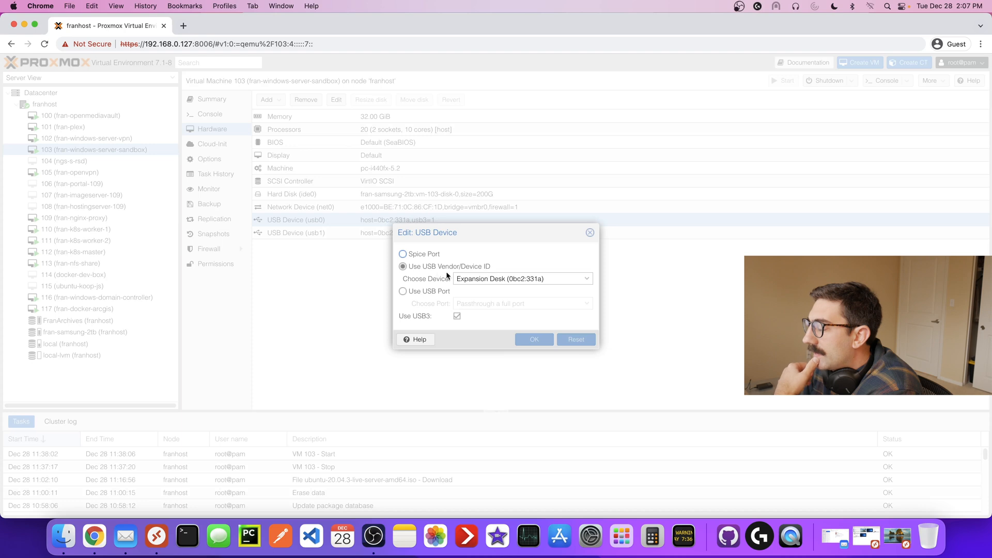
click(586, 279)
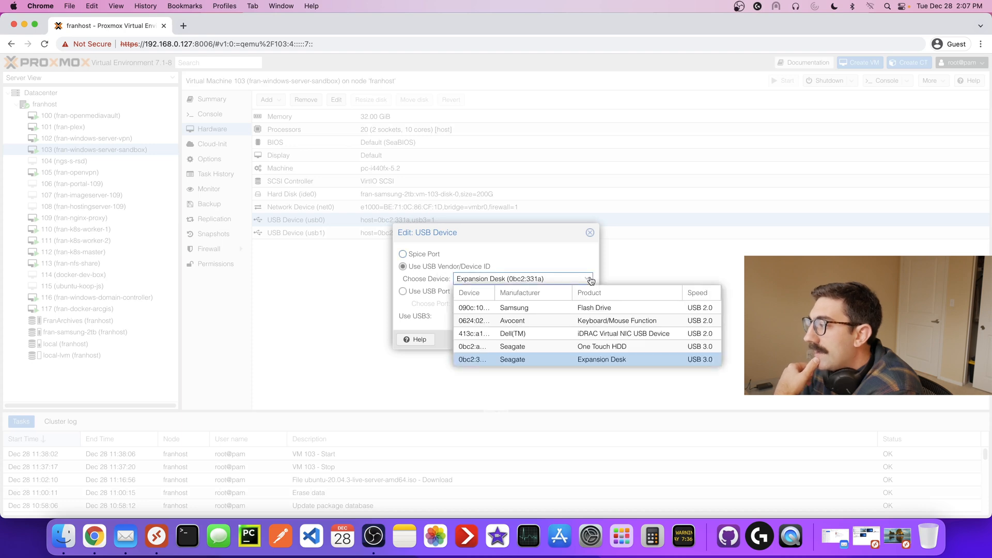
click(587, 359)
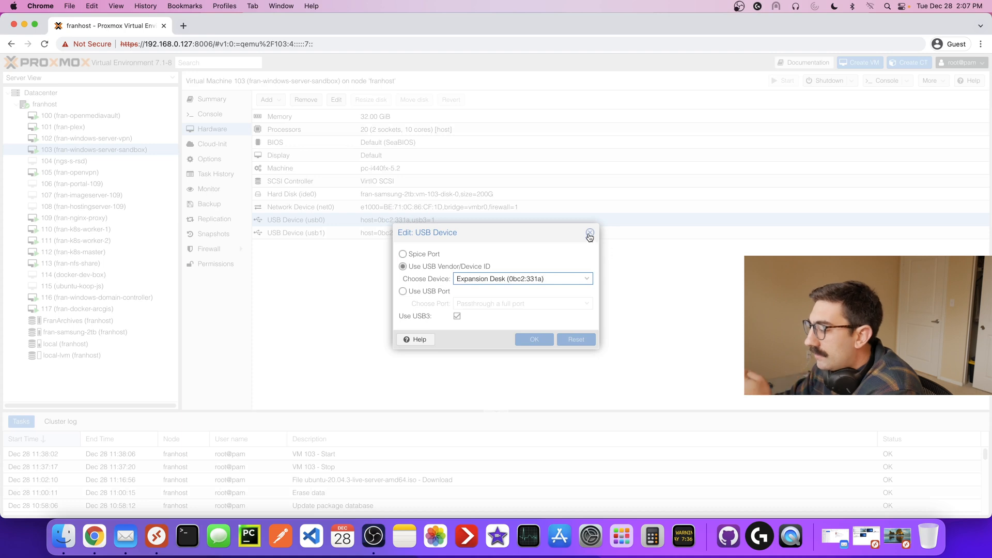
click(589, 233)
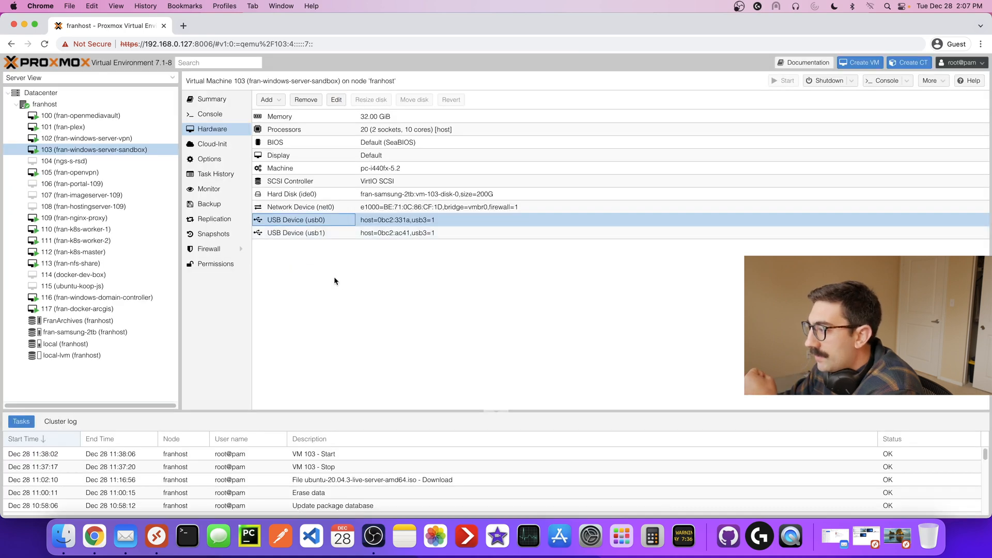
mouse_move(159, 536)
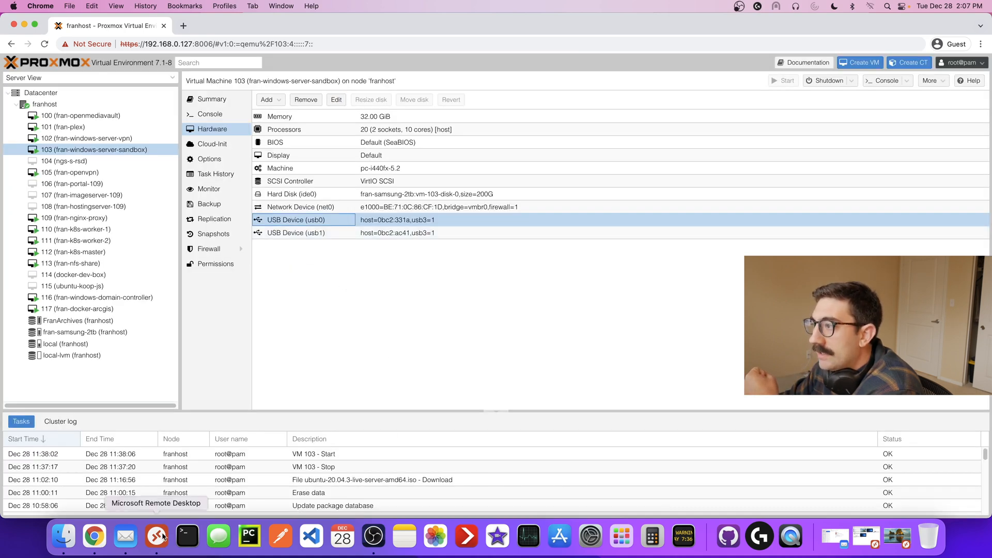
Step: Connect to the sandbox Windows VM through Microsoft Remote Desktop
click(157, 538)
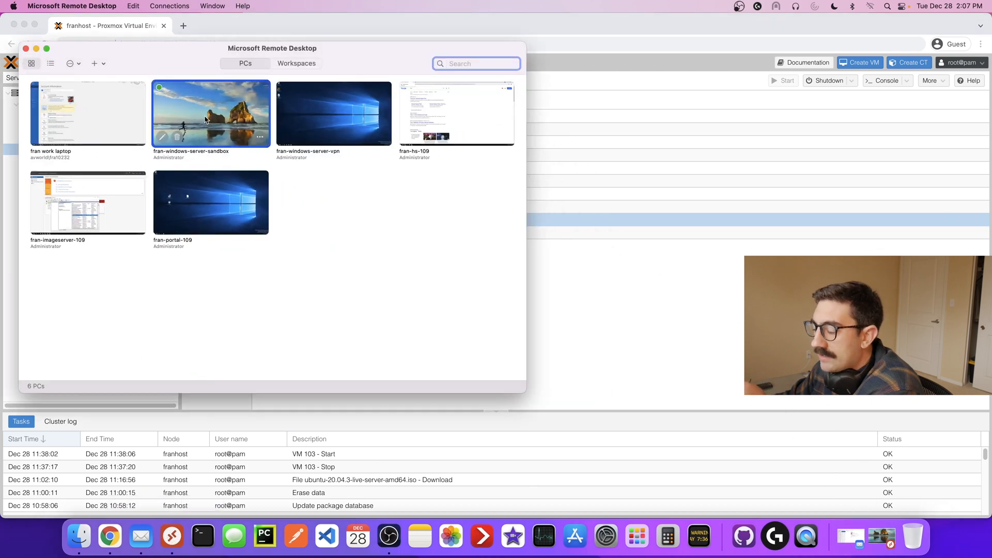
double_click(211, 112)
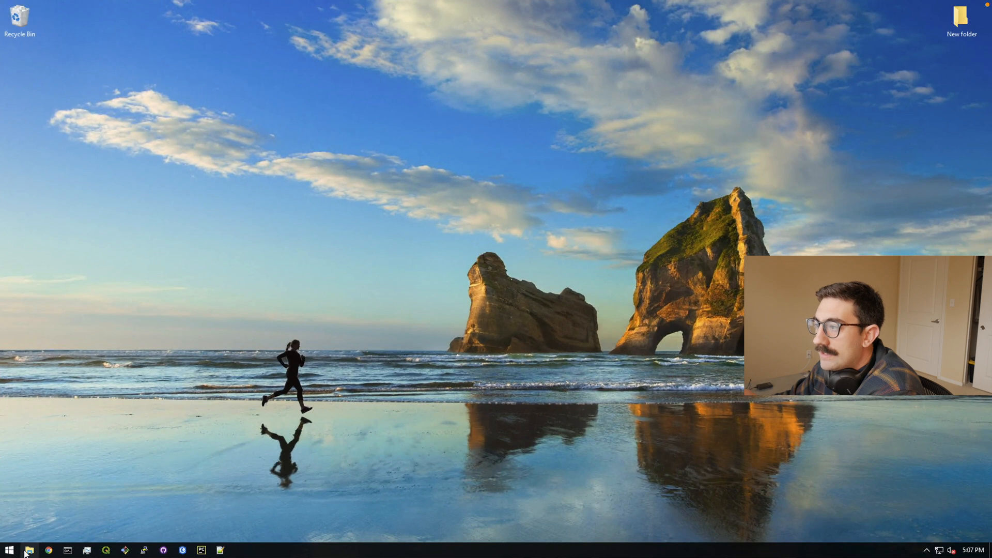
Step: Browse This PC to the FranBackup (X:) drive and select the Tape 3.mp4 video
click(29, 550)
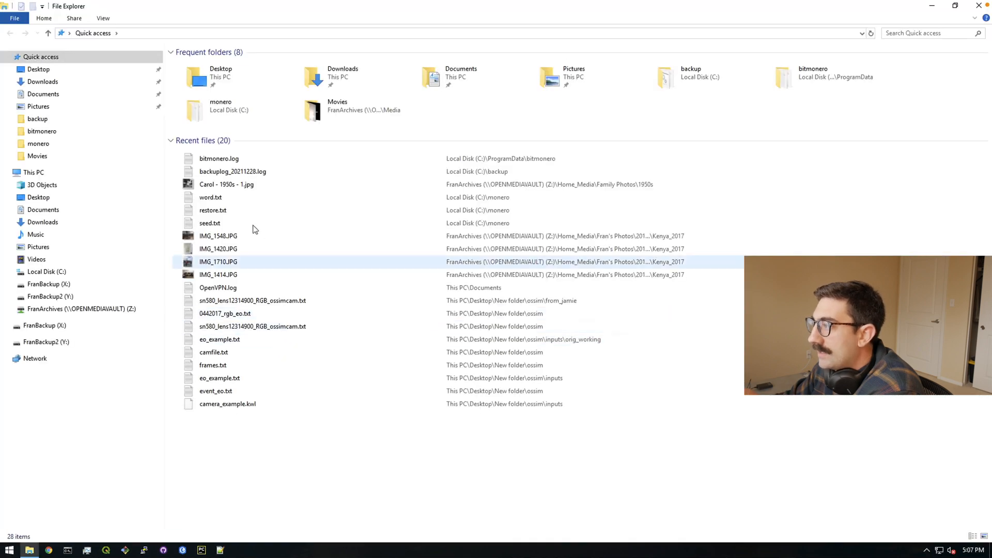
click(33, 172)
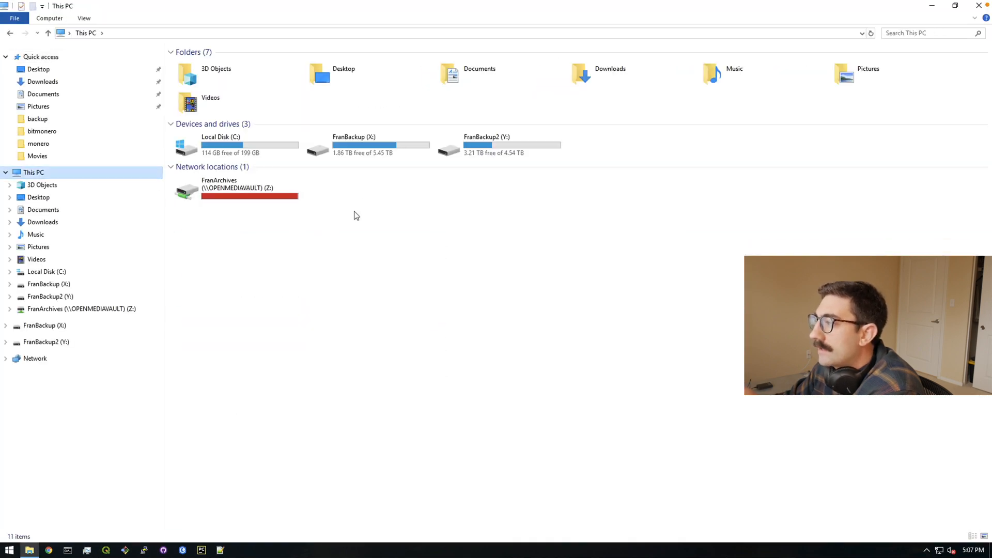
click(499, 146)
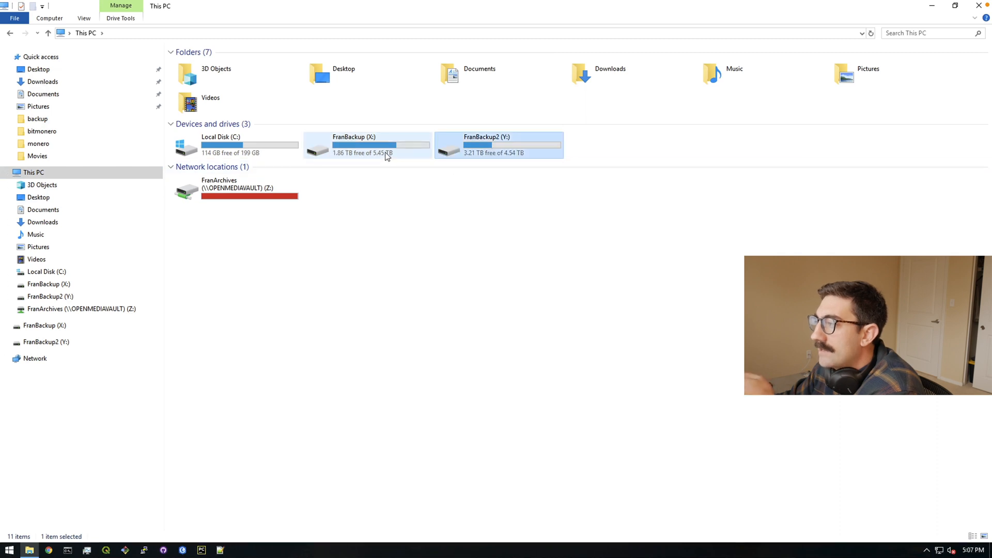
click(498, 146)
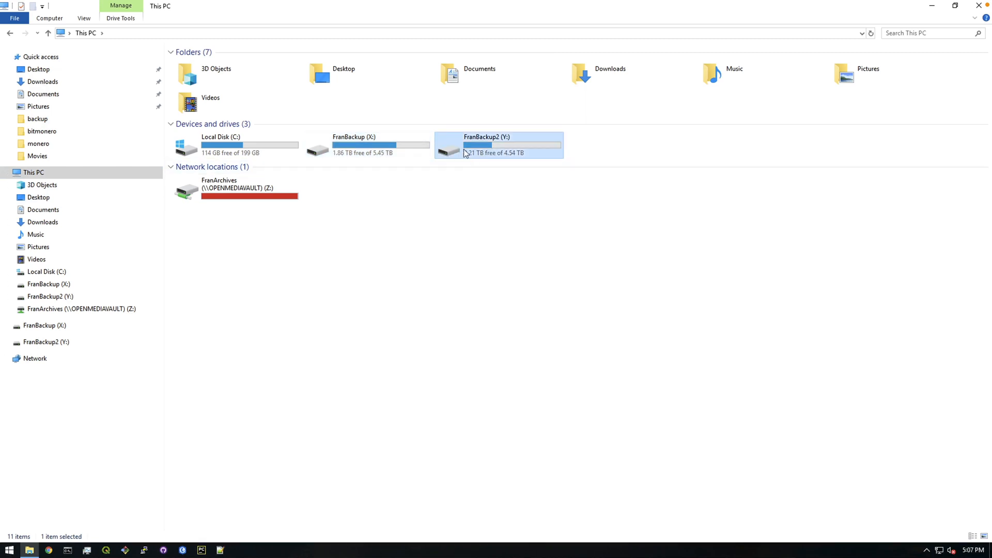
mouse_move(447, 152)
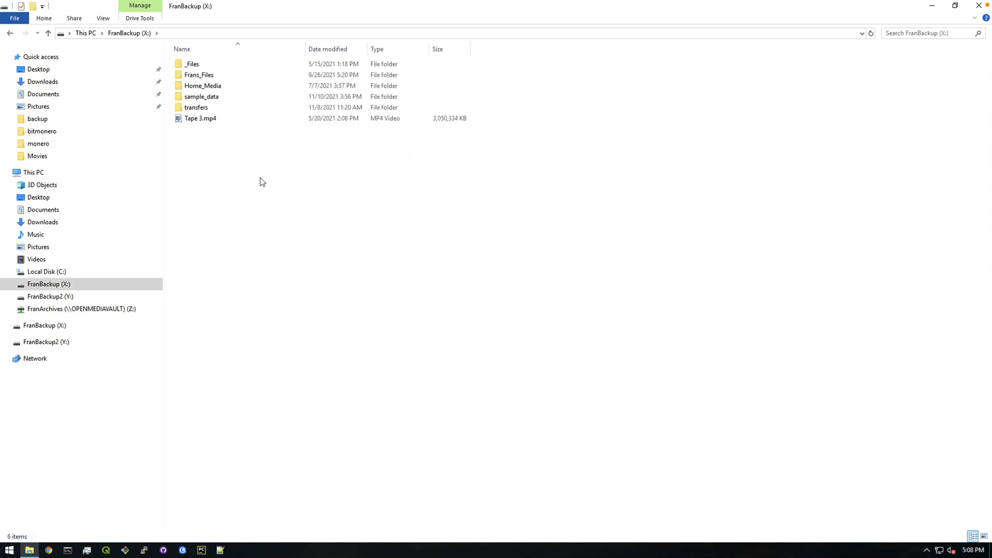
click(200, 119)
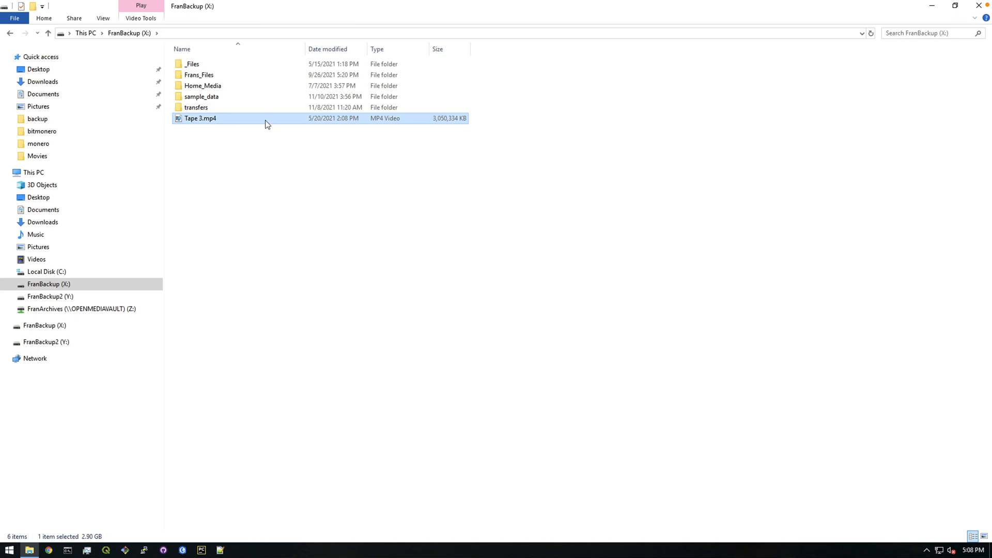
Step: Copy Tape 3.mp4 from FranBackup (X:) and paste it into the Desktop folder
right_click(200, 118)
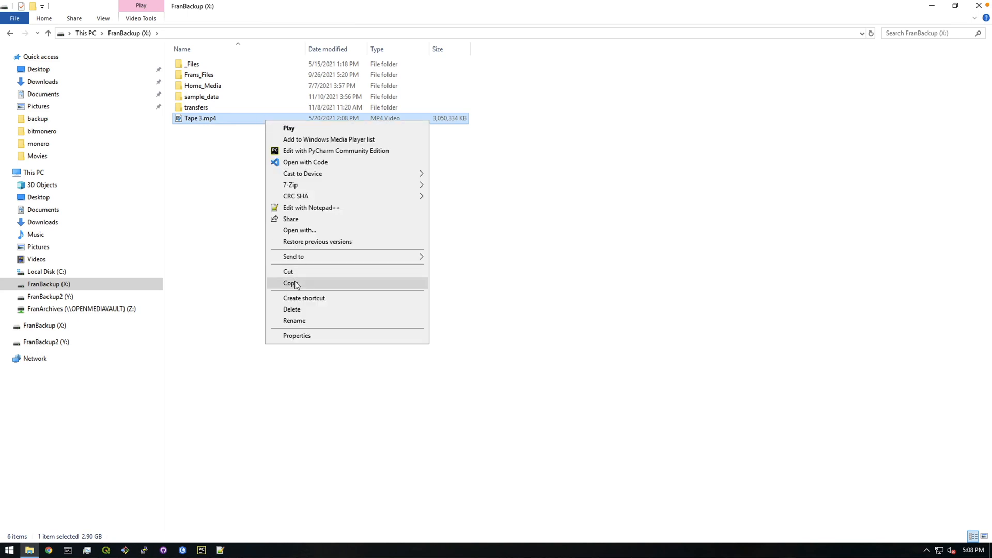
click(293, 283)
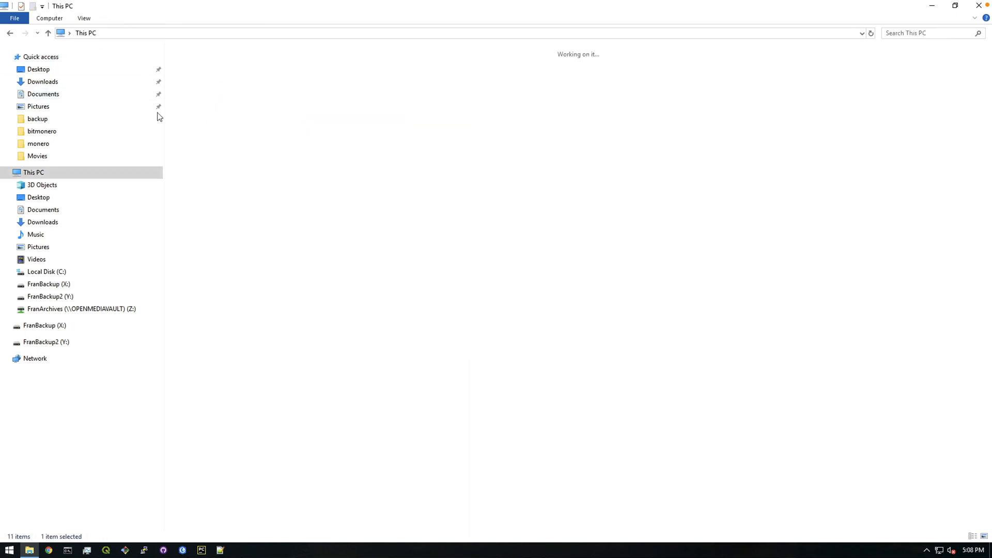
right_click(275, 192)
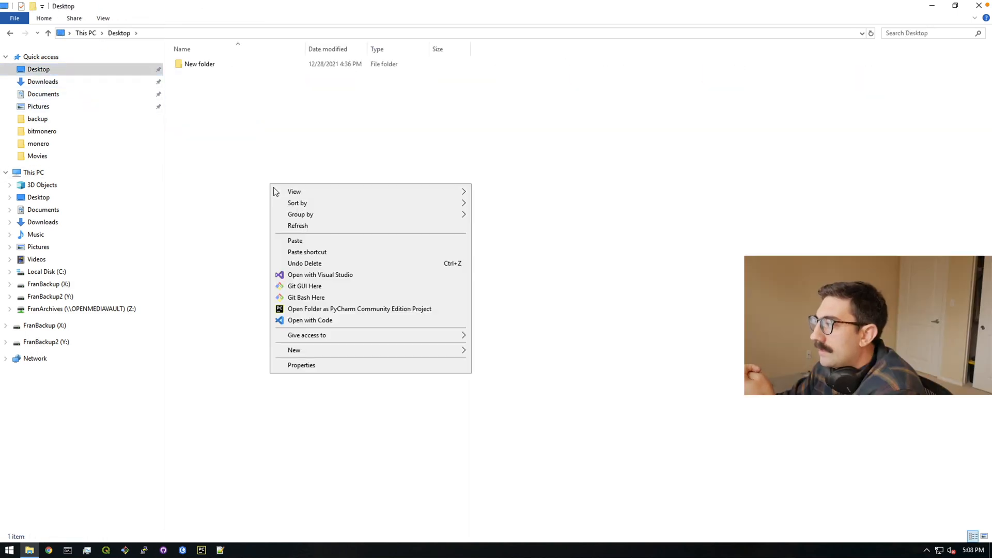
click(296, 240)
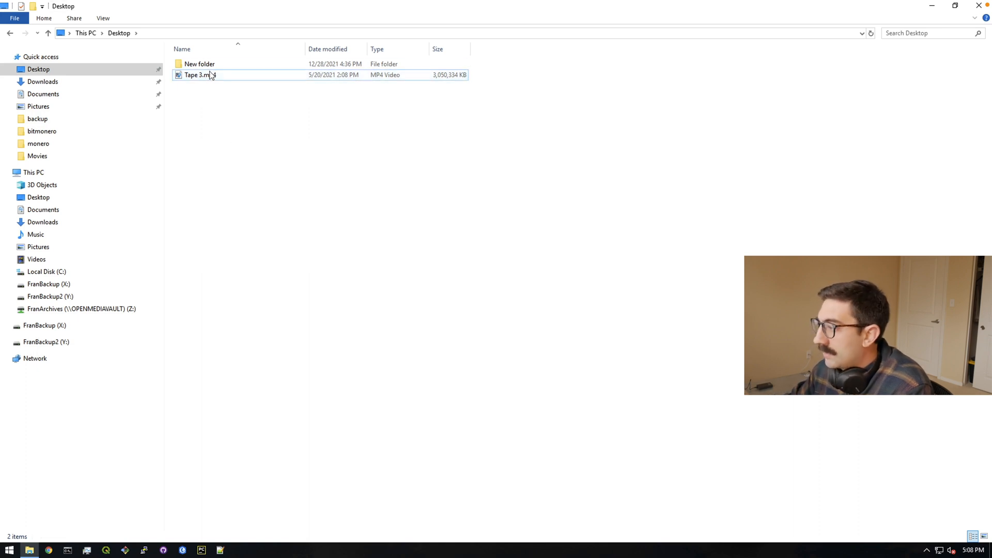
Step: Delete the test copy of Tape 3.mp4 from the Desktop
click(200, 74)
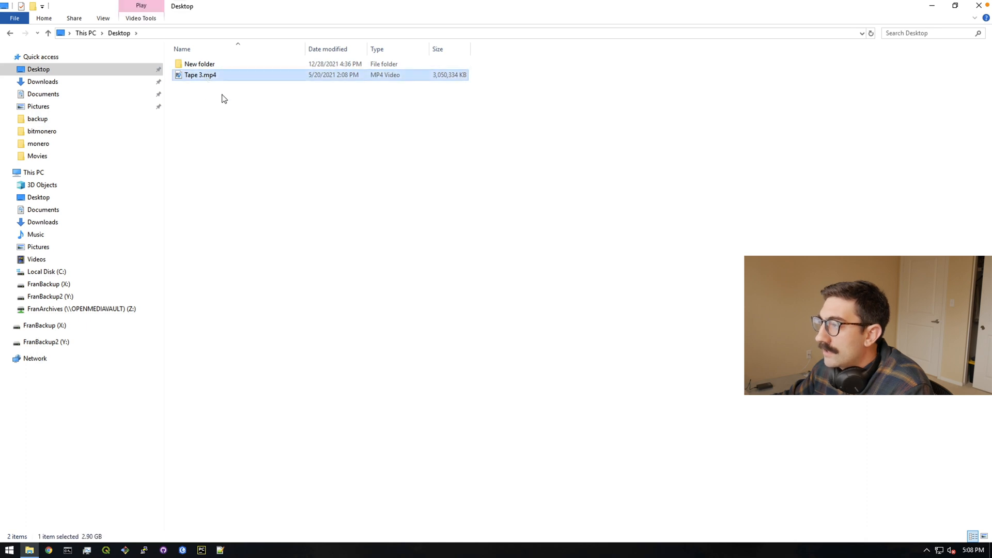
key(Delete)
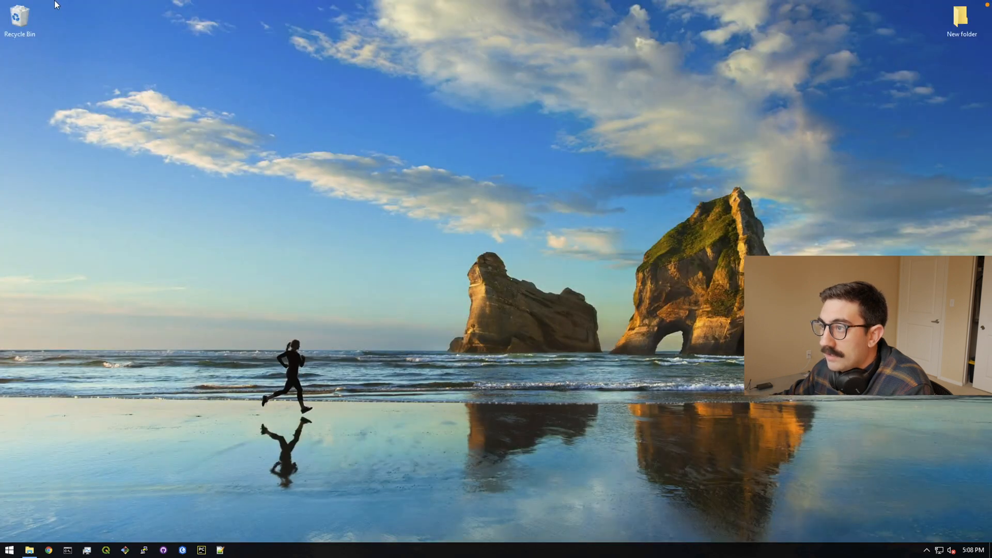
mouse_move(33, 5)
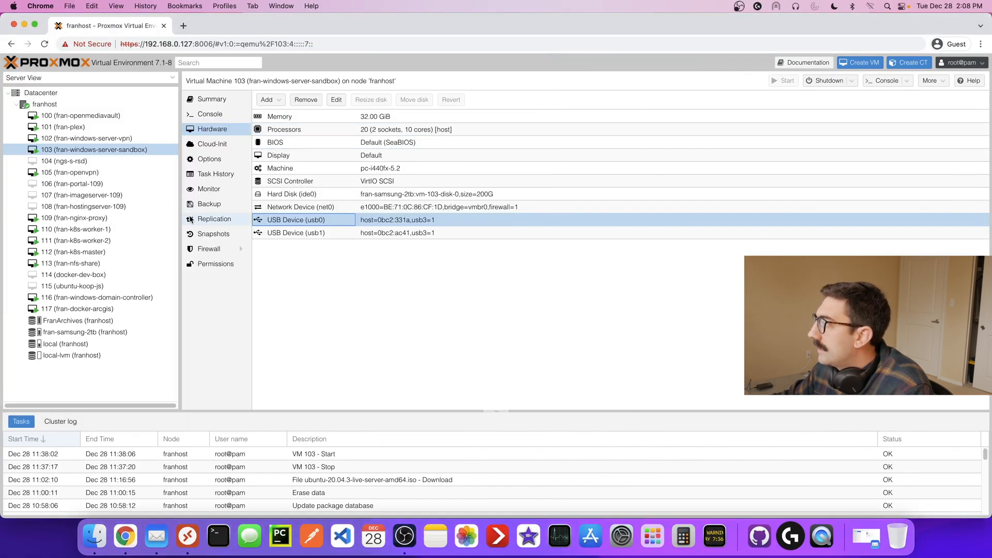
mouse_move(777, 110)
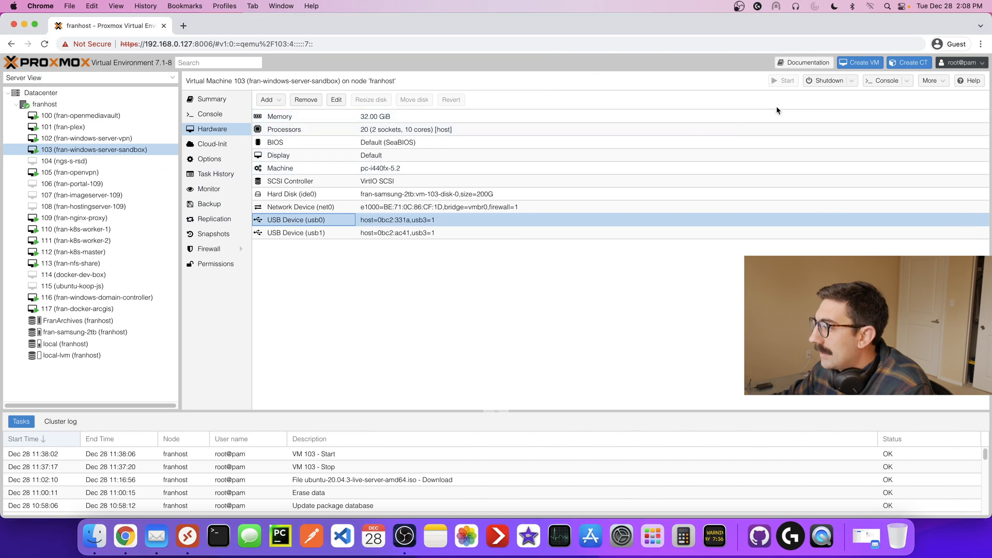
Step: Shut down VM 103 (fran-windows-server-sandbox), confirming, and show the franhost node overview
click(827, 80)
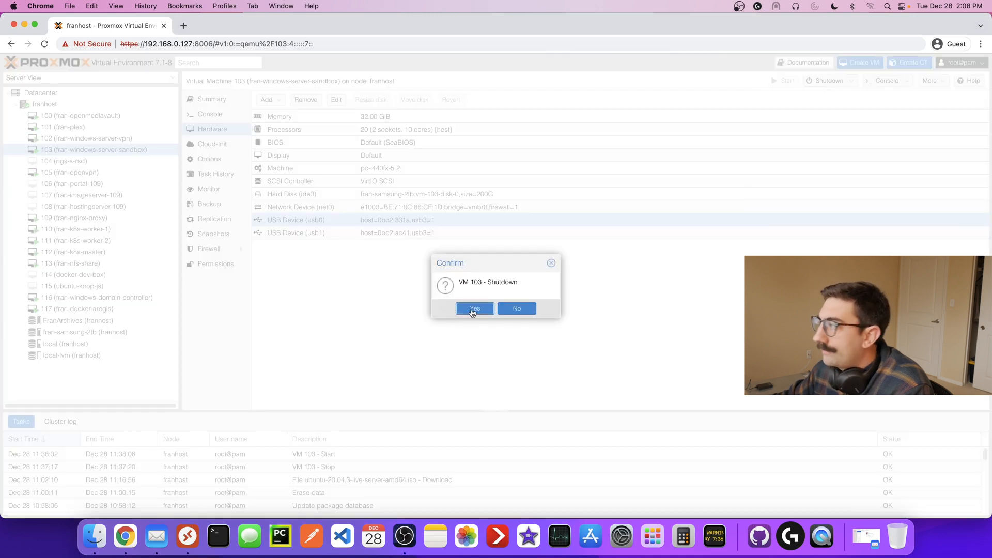
click(474, 308)
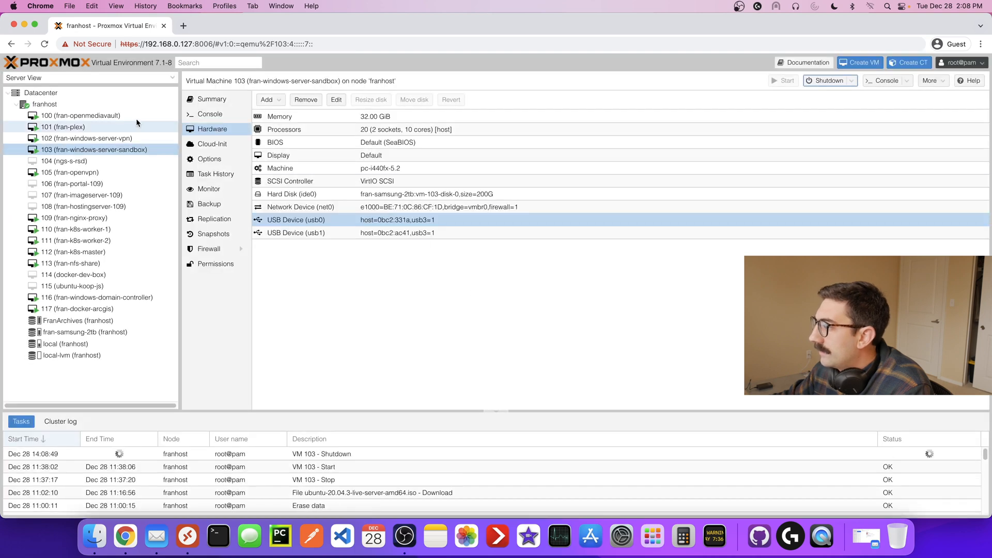
click(44, 104)
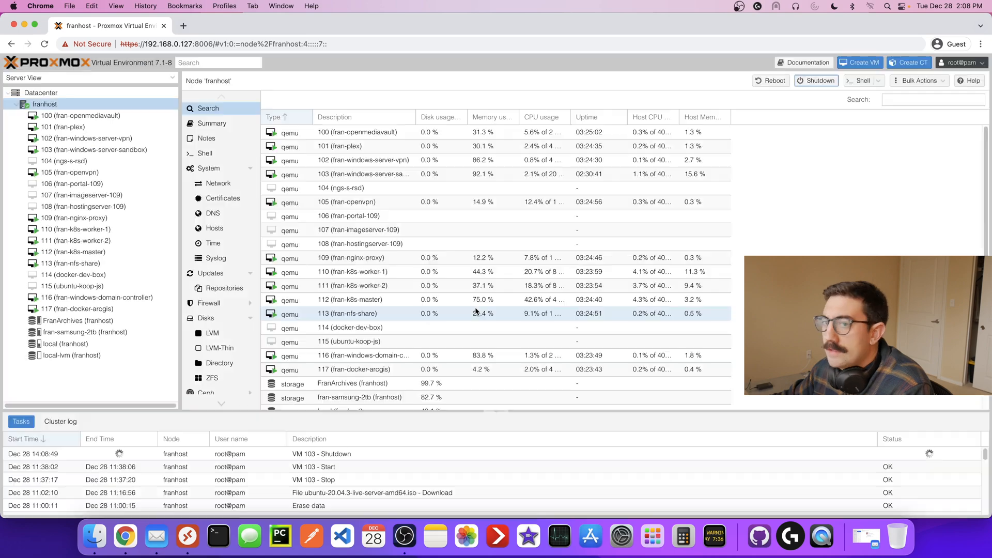
mouse_move(213, 213)
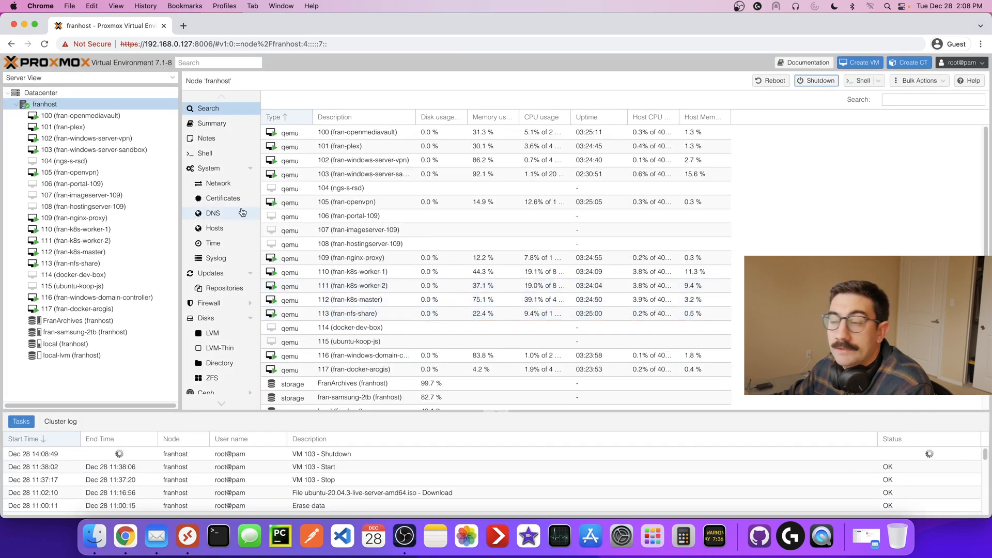
click(95, 150)
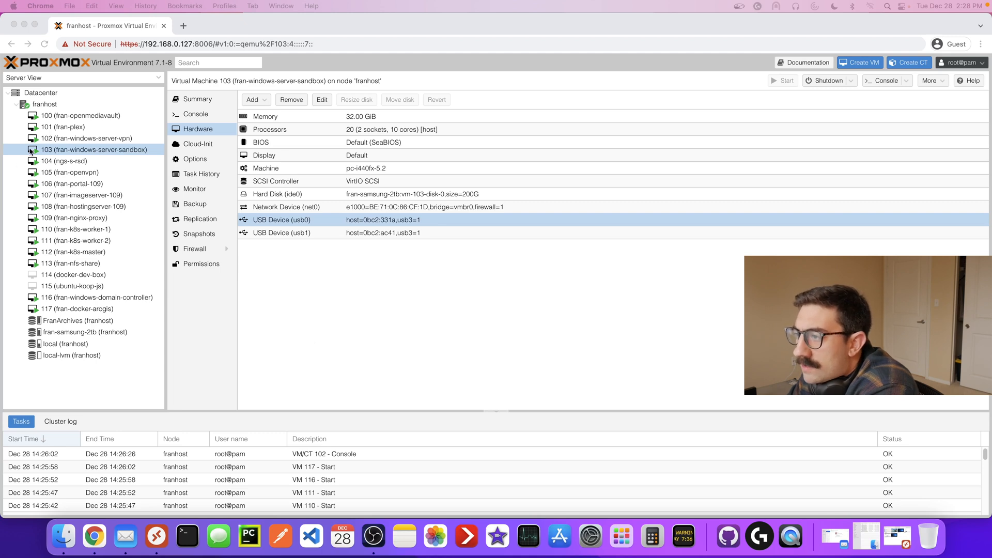
mouse_move(109, 153)
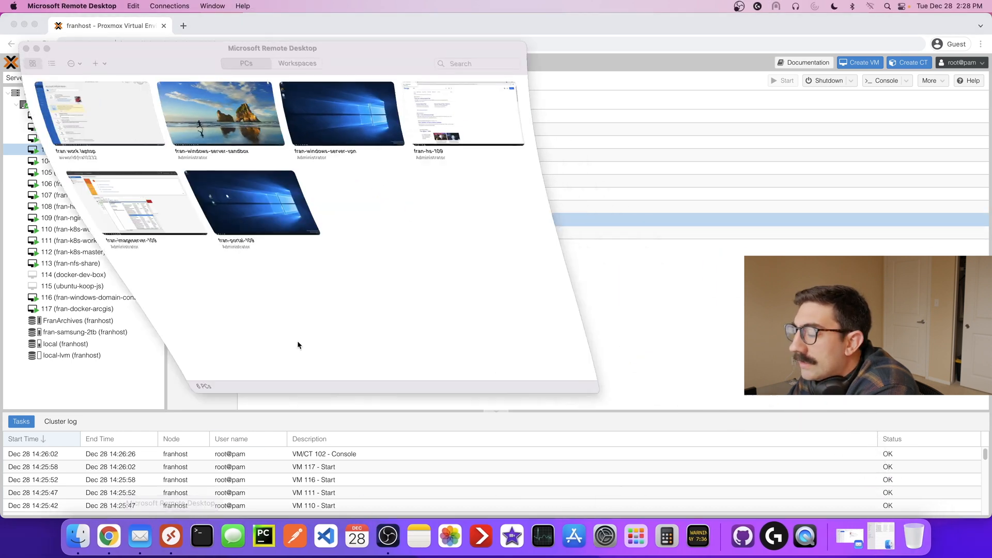
Step: Connect to fran-windows-server-sandbox in Microsoft Remote Desktop
double_click(211, 113)
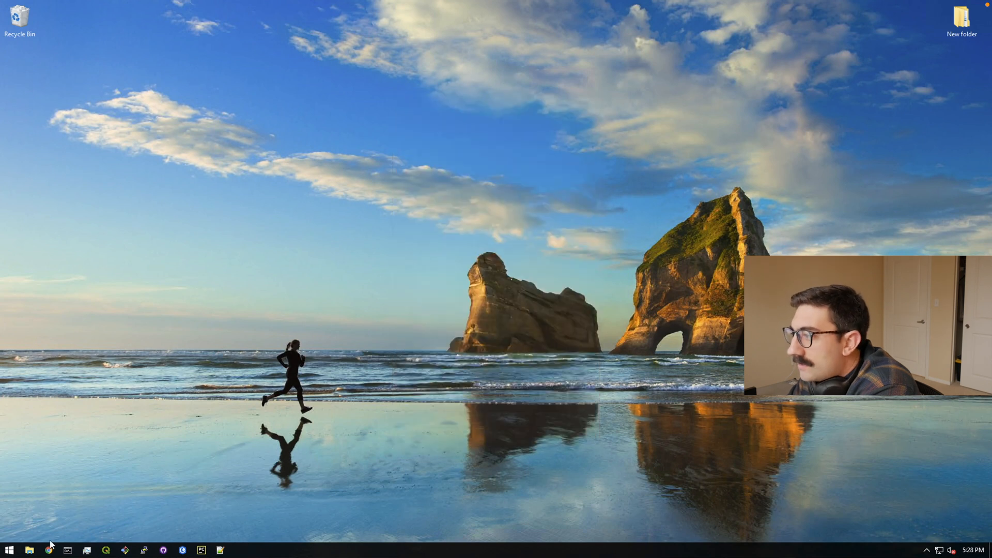
Step: Copy Tape 3.mp4 from FranBackup (X:) toward the Desktop, moving the progress window aside
click(29, 550)
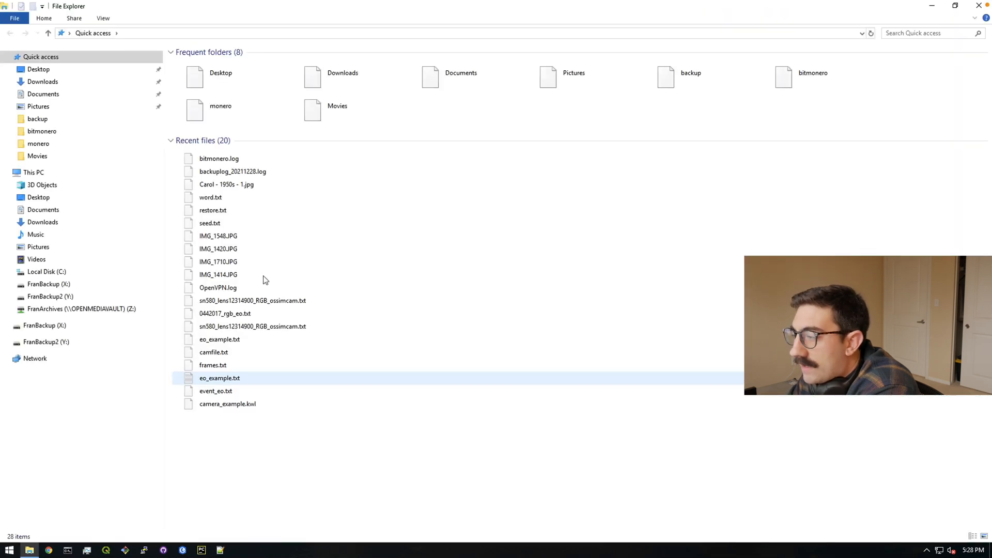
click(33, 172)
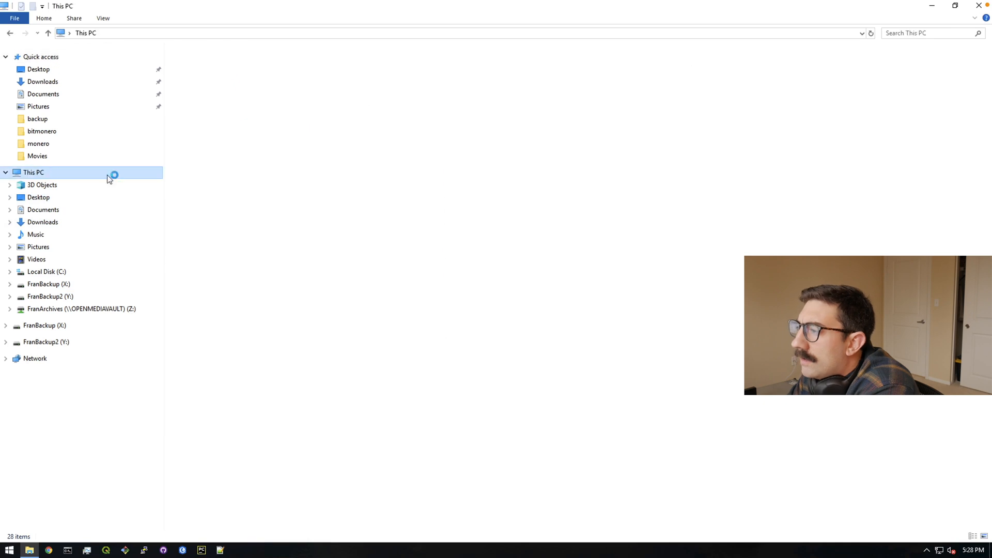
click(48, 284)
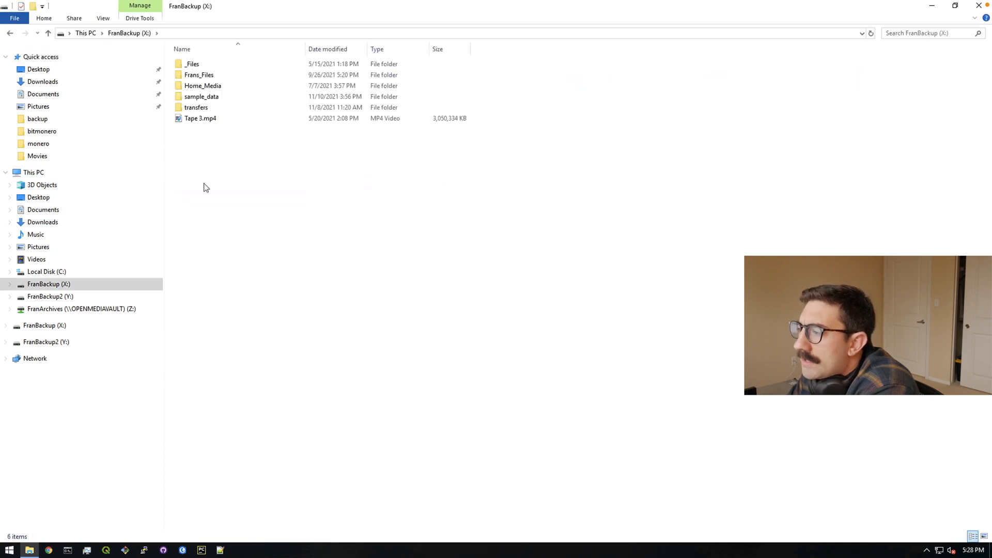
right_click(200, 118)
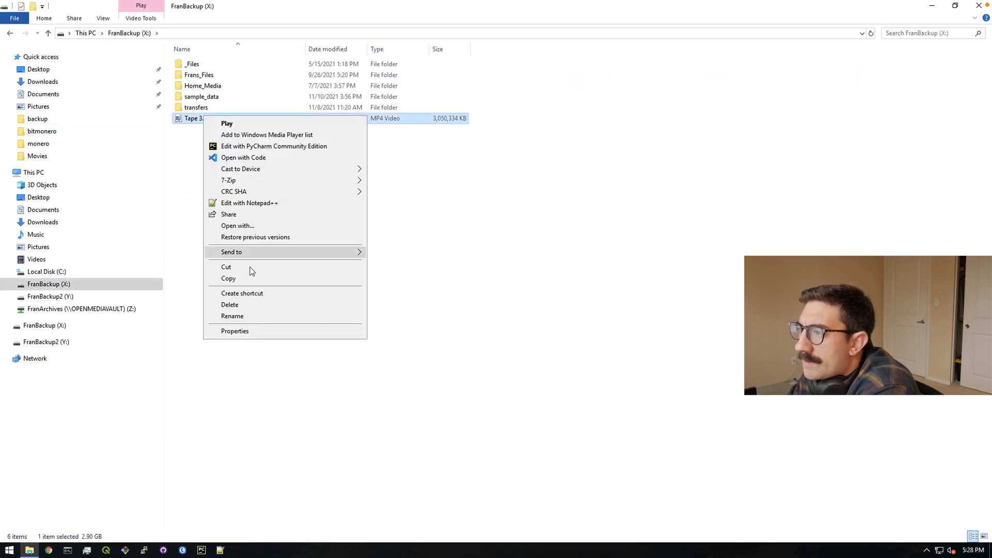
click(38, 68)
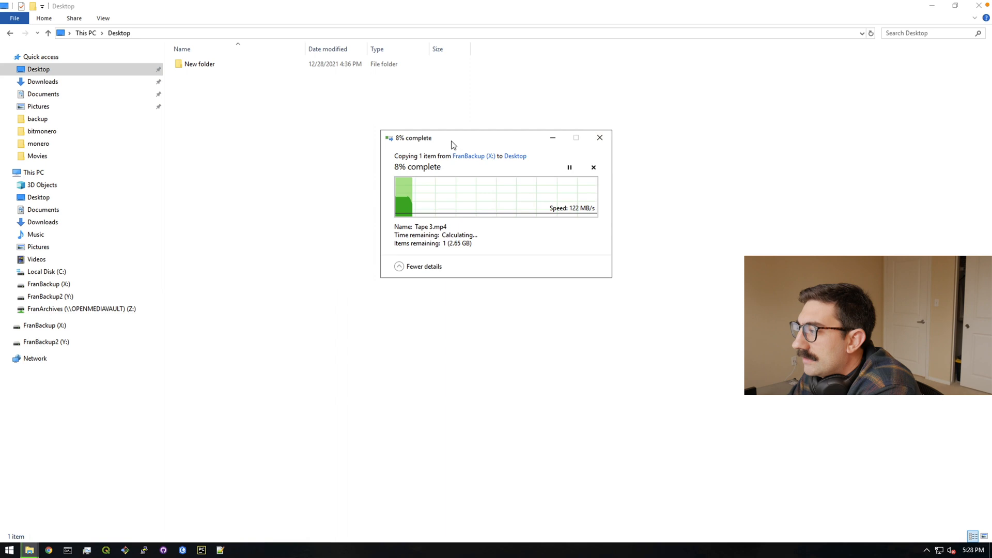
drag(450, 138, 345, 146)
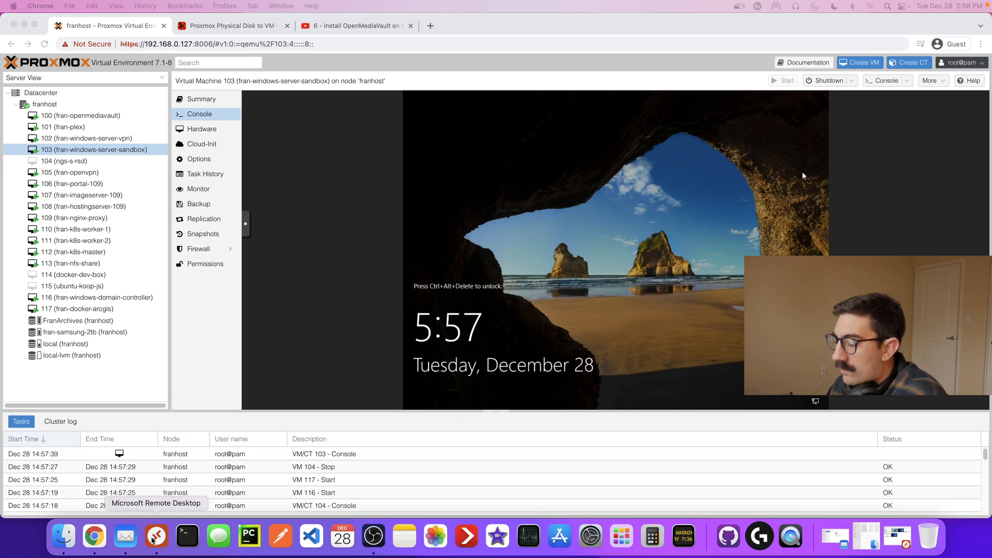
click(156, 537)
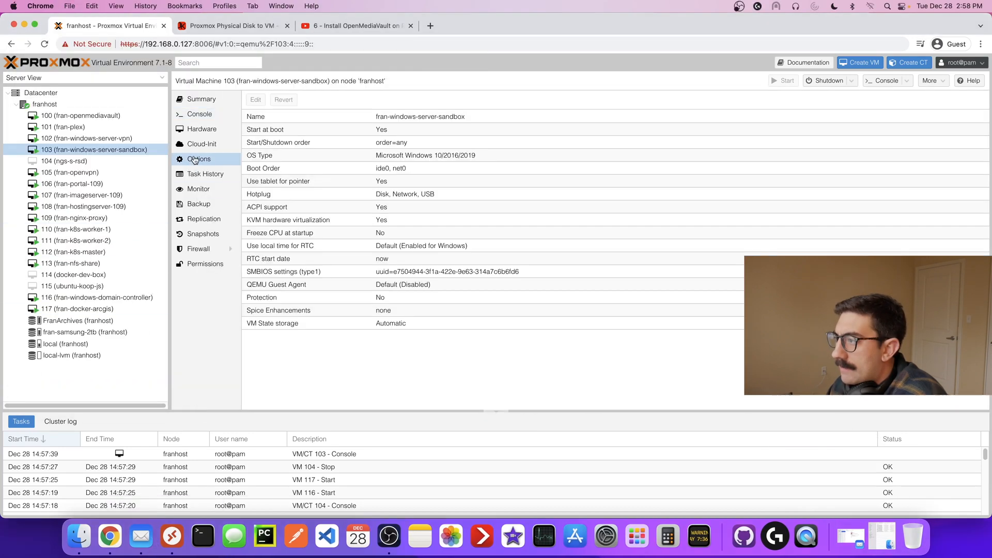
click(202, 129)
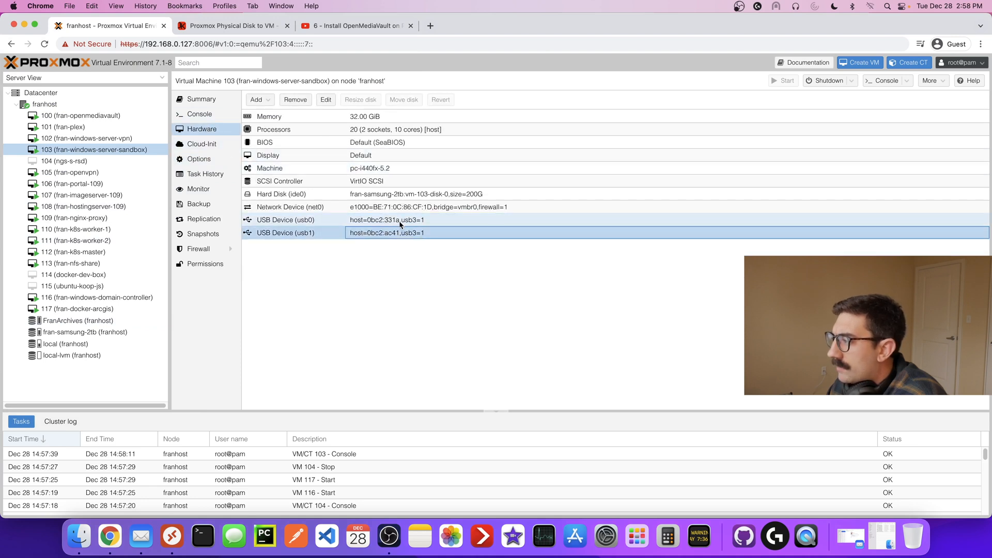
click(285, 219)
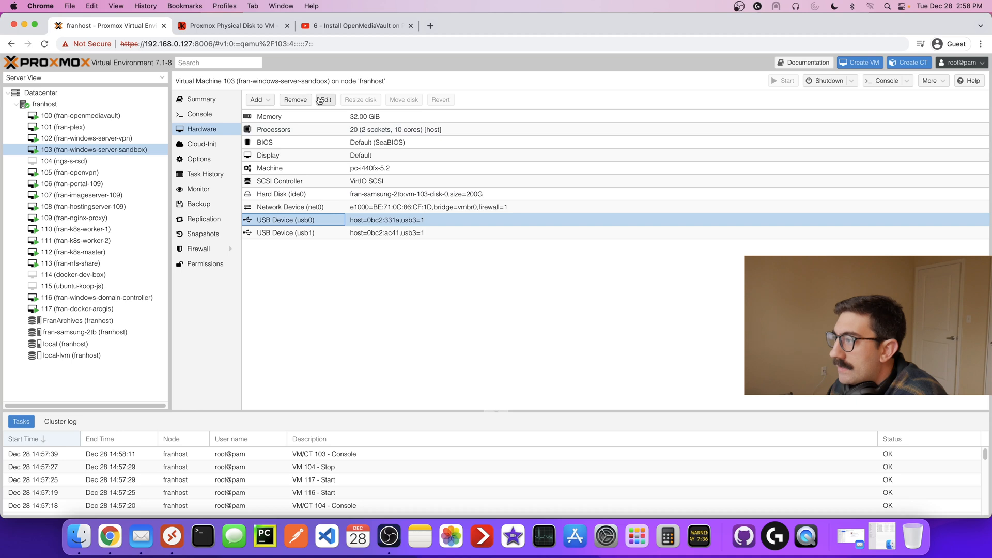
click(325, 99)
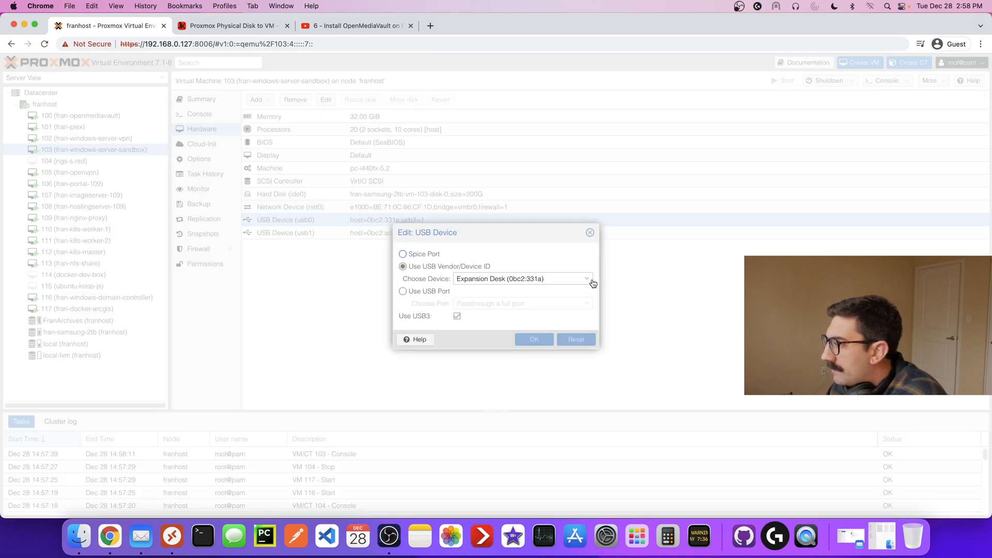
click(587, 279)
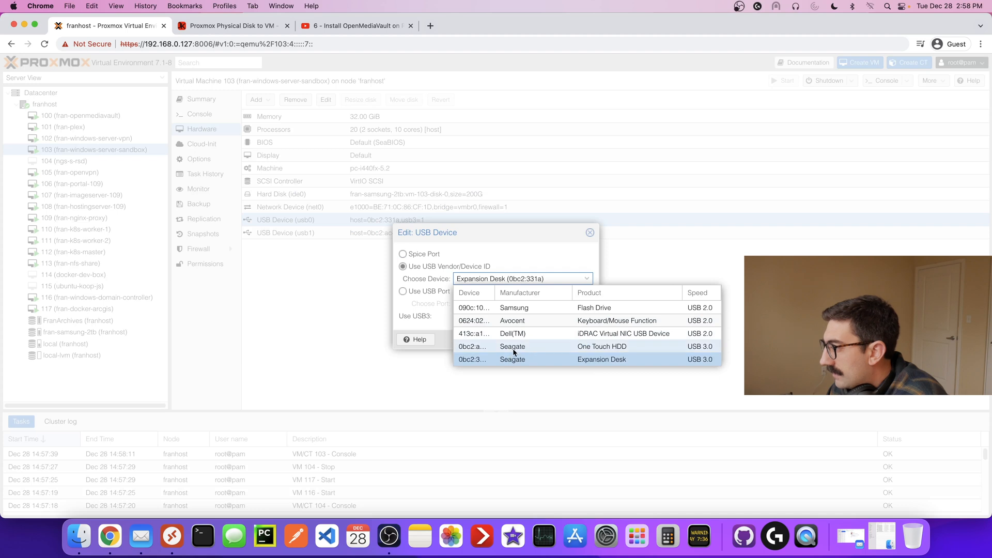
mouse_move(620, 354)
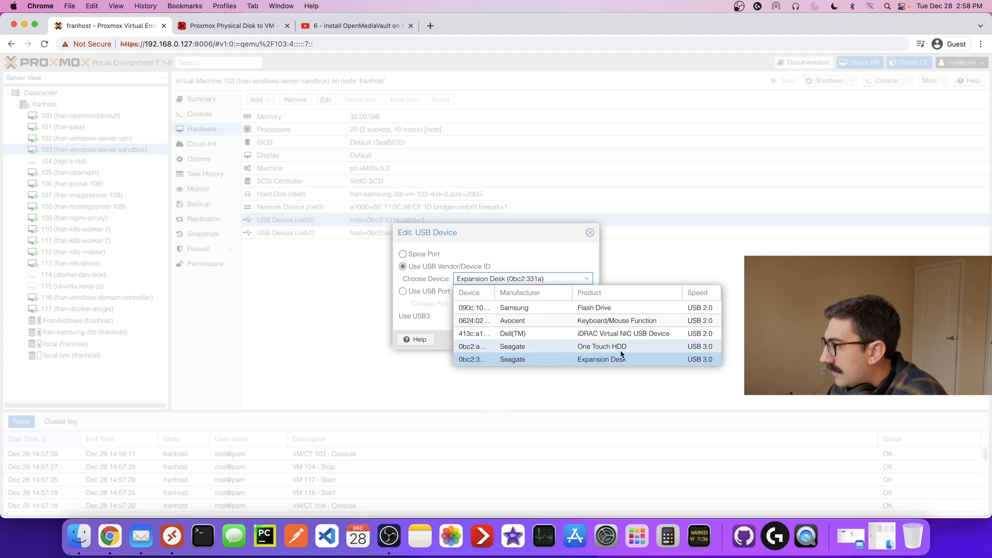
mouse_move(460, 322)
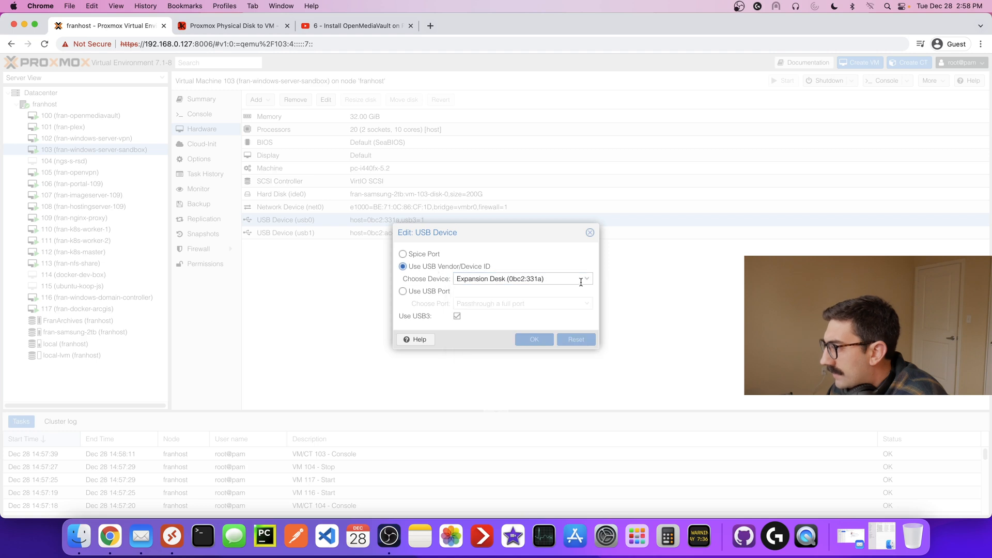
click(585, 279)
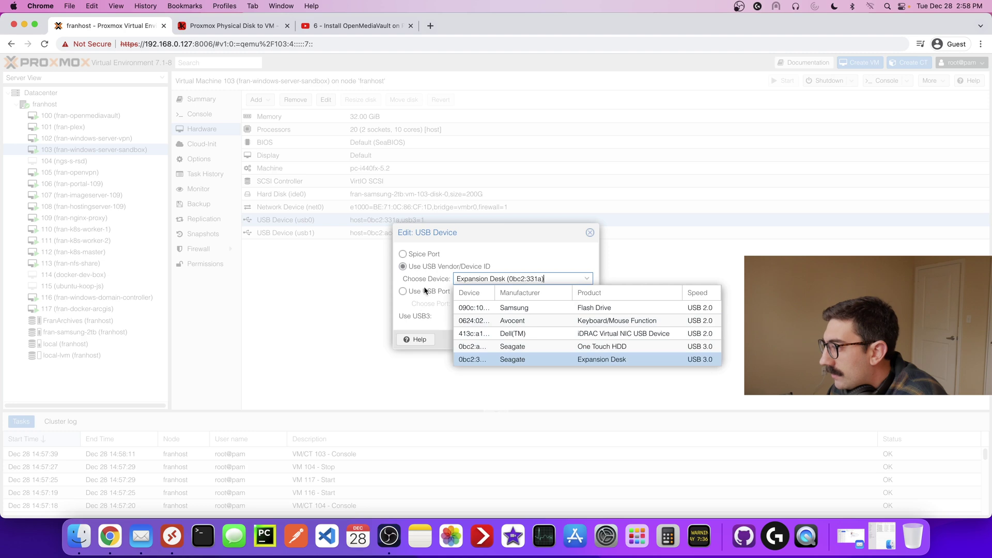
click(601, 359)
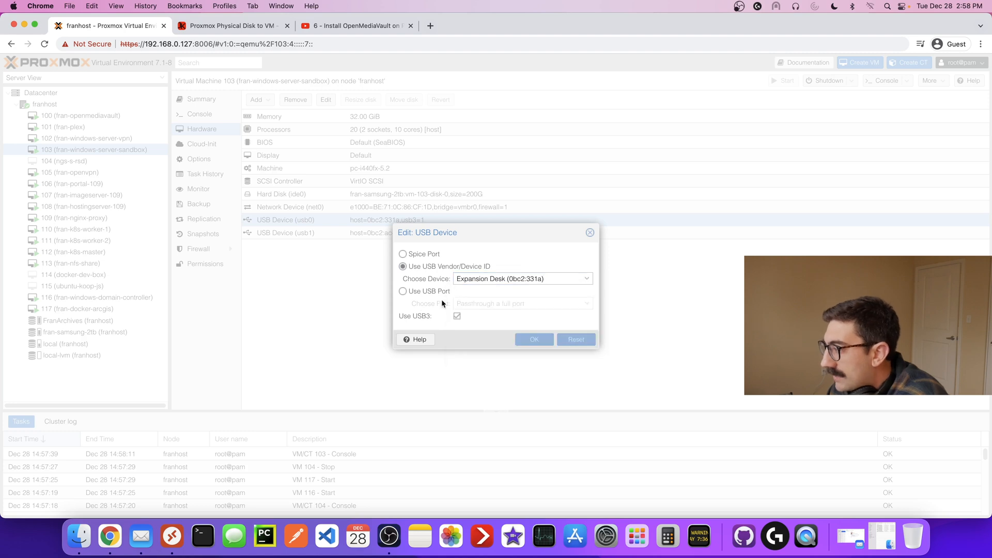
mouse_move(450, 318)
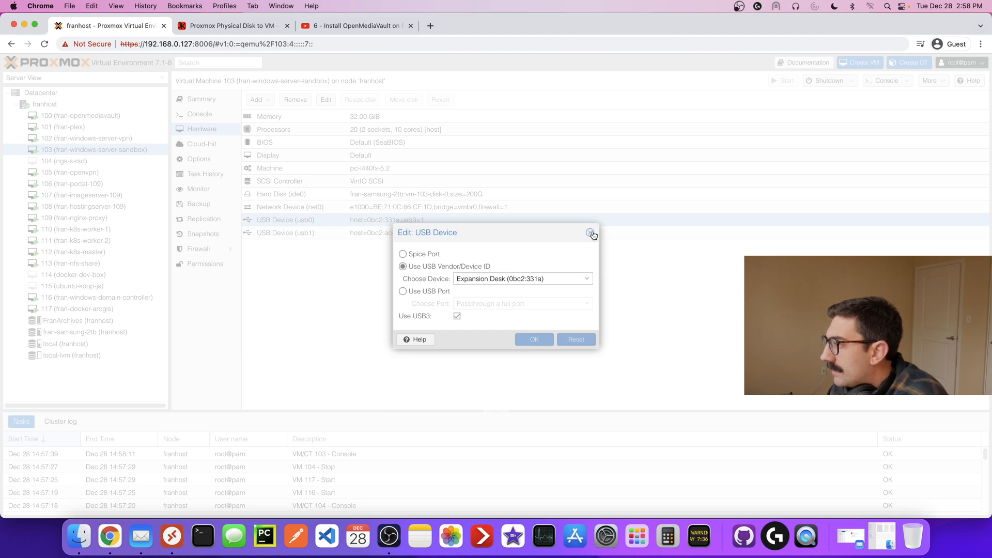
click(592, 233)
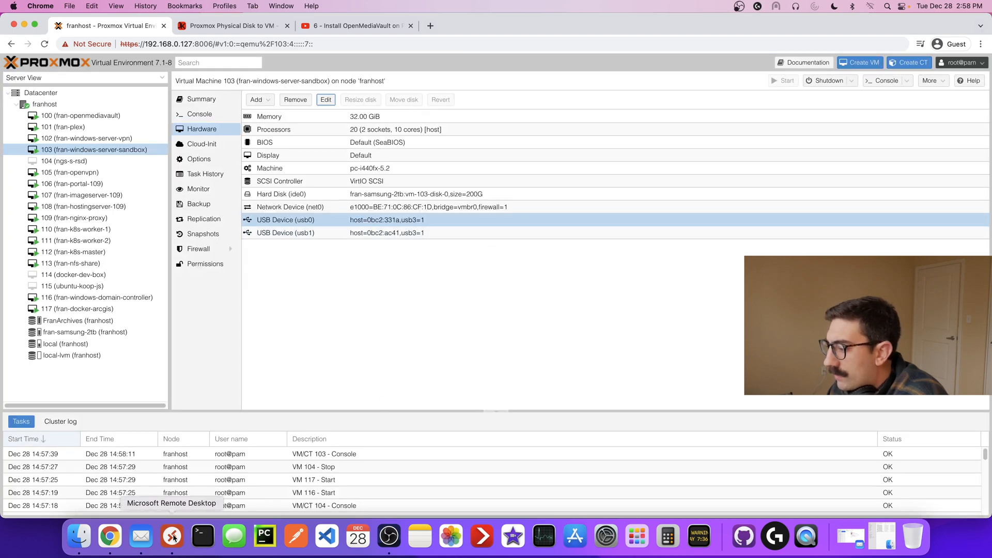
Step: Connect to the Windows server sandbox VM in Microsoft Remote Desktop
click(171, 536)
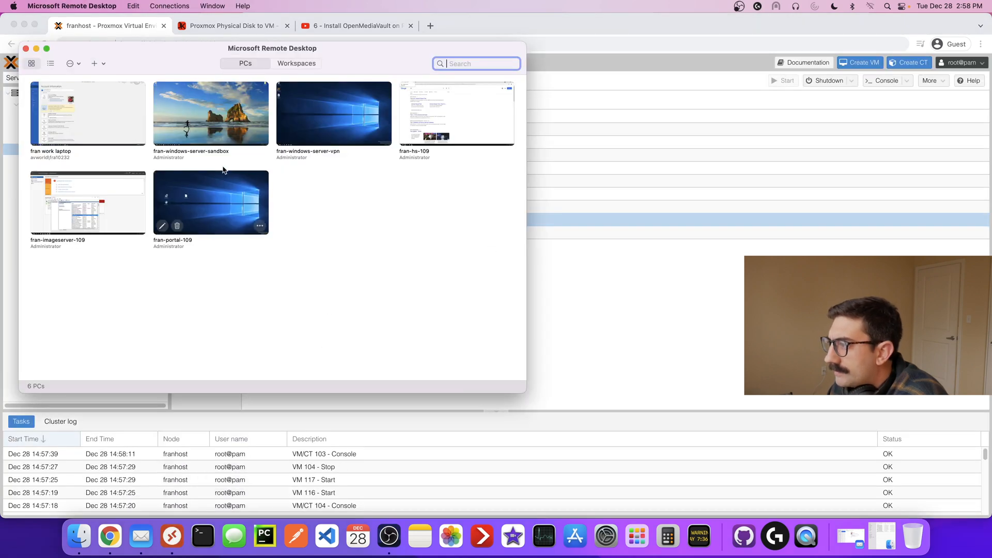
double_click(211, 113)
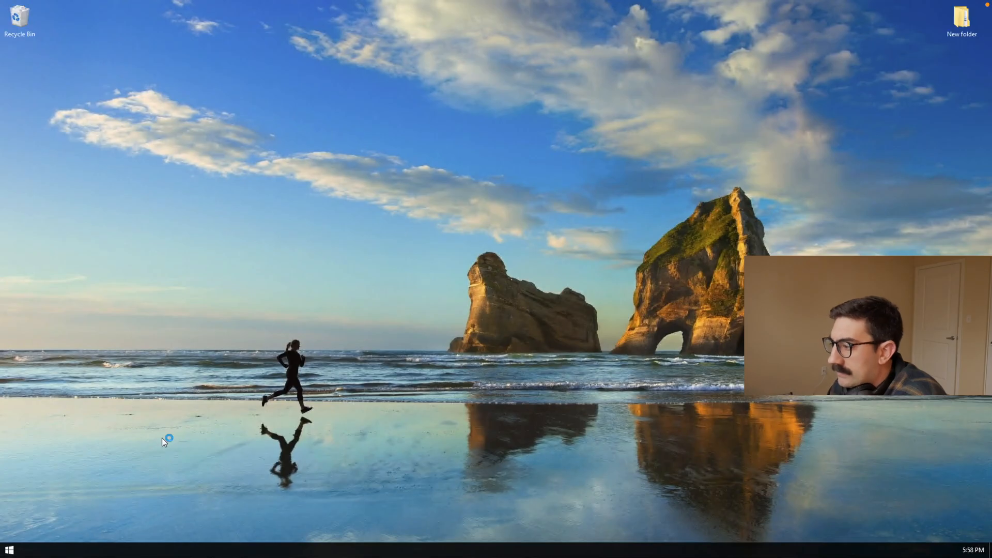
mouse_move(147, 189)
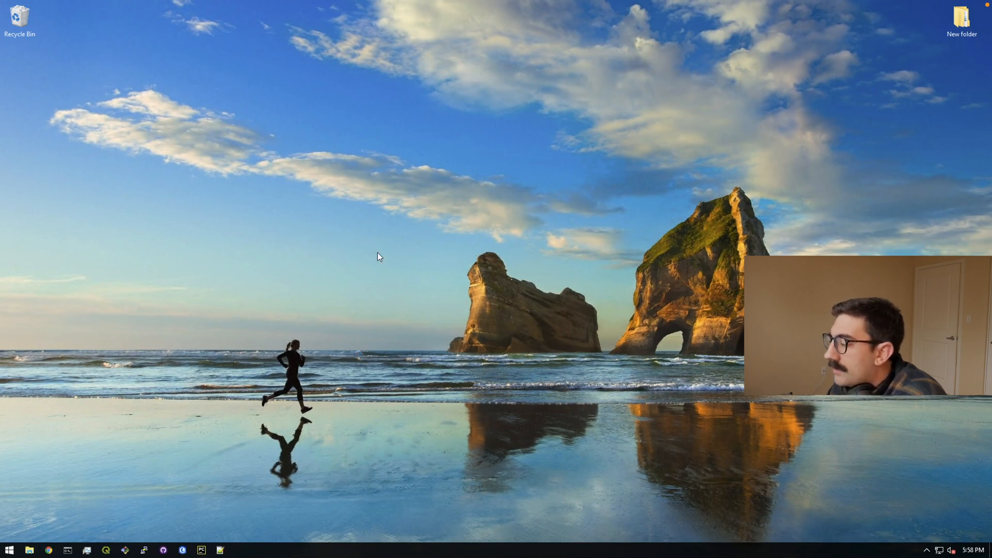
Step: Copy Tape 3.mp4 from the FranBackup (X:) drive, ready to paste onto the Desktop
click(29, 550)
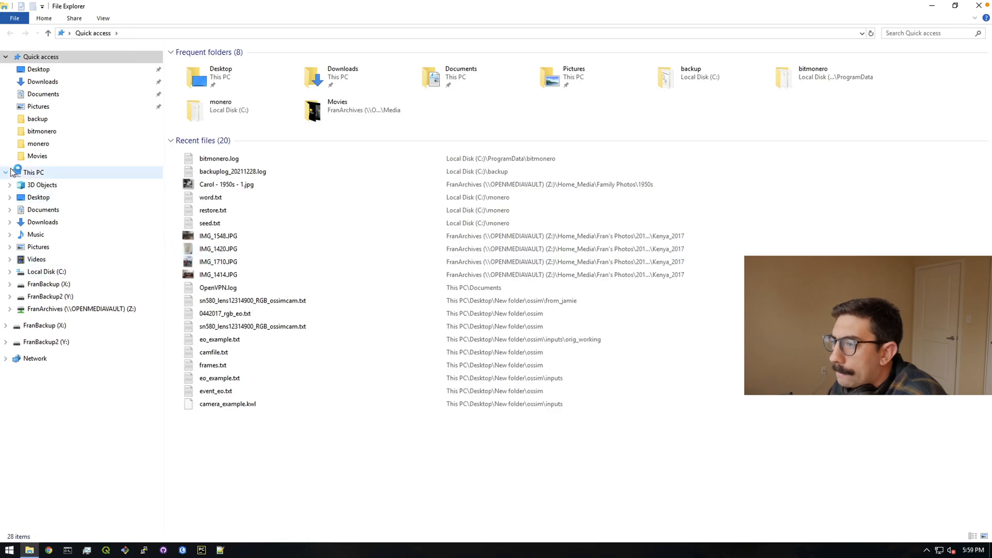
click(33, 172)
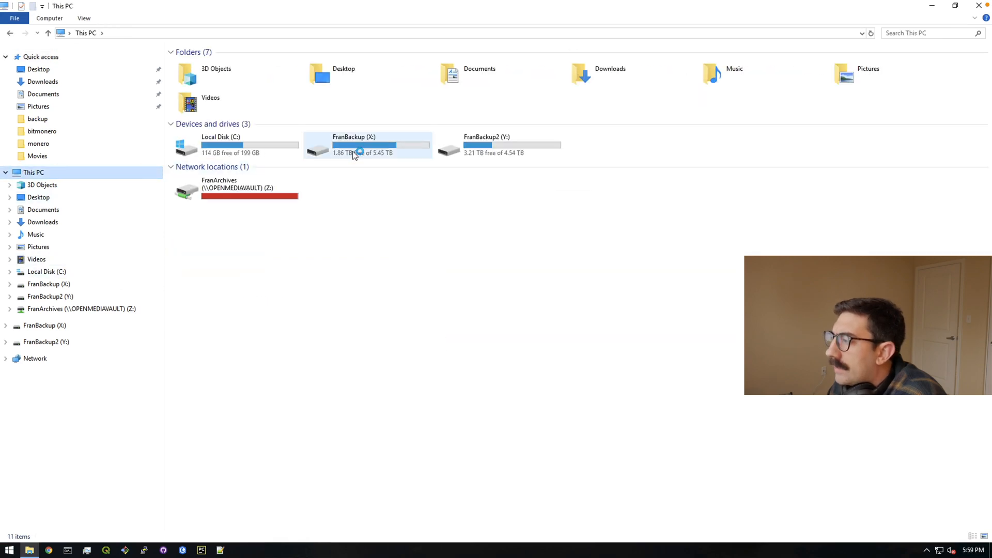
double_click(354, 146)
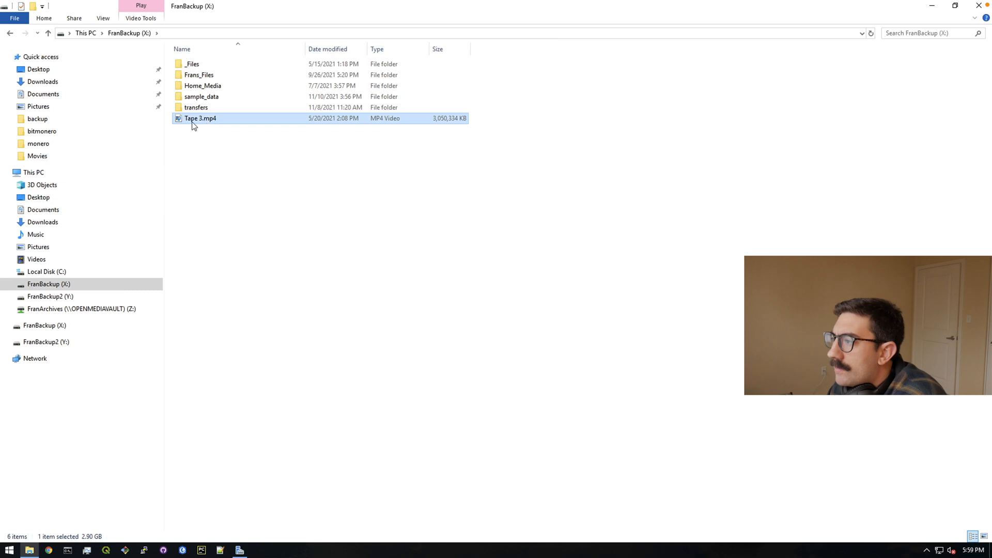
right_click(200, 118)
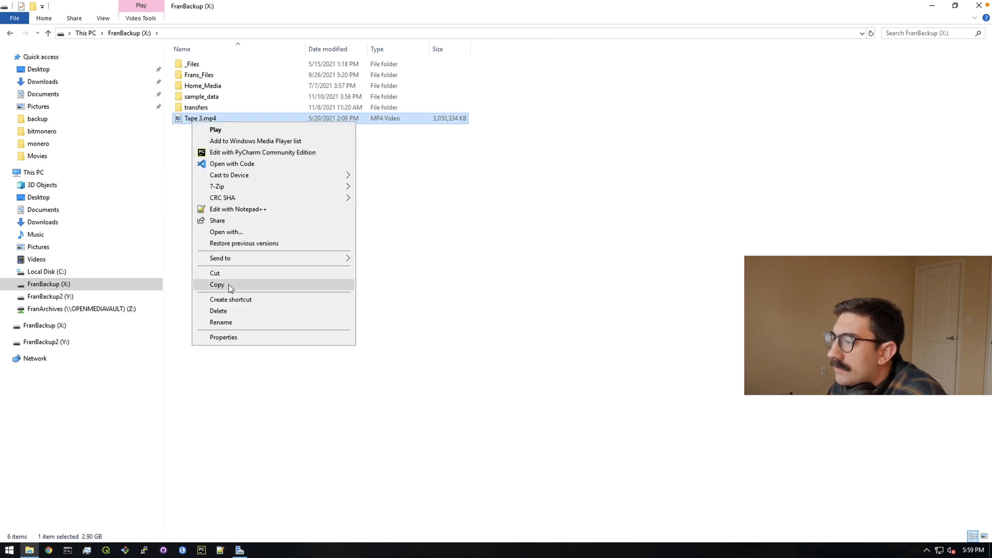
click(33, 172)
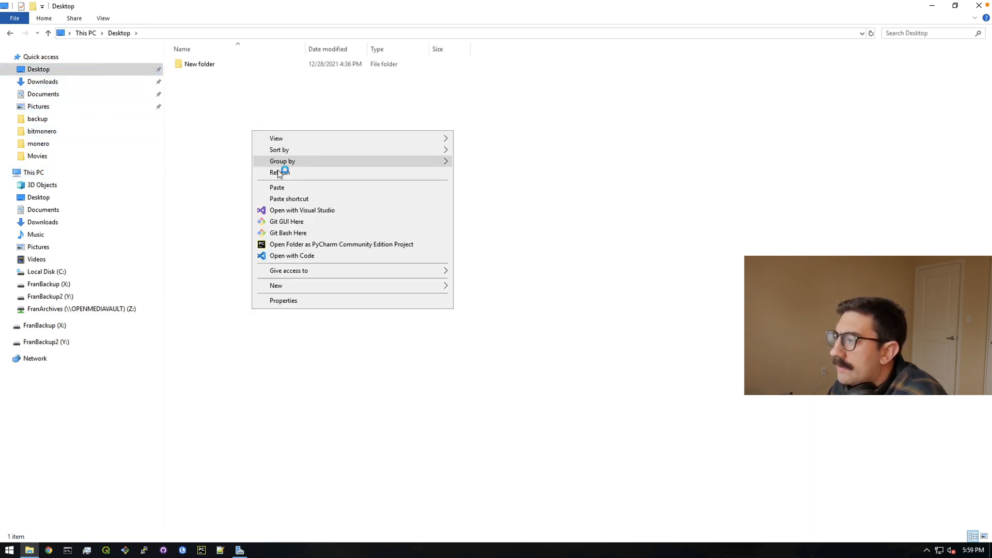
Step: Paste Tape 3.mp4 (3,050,334 KB) onto the Desktop beside New folder
click(277, 187)
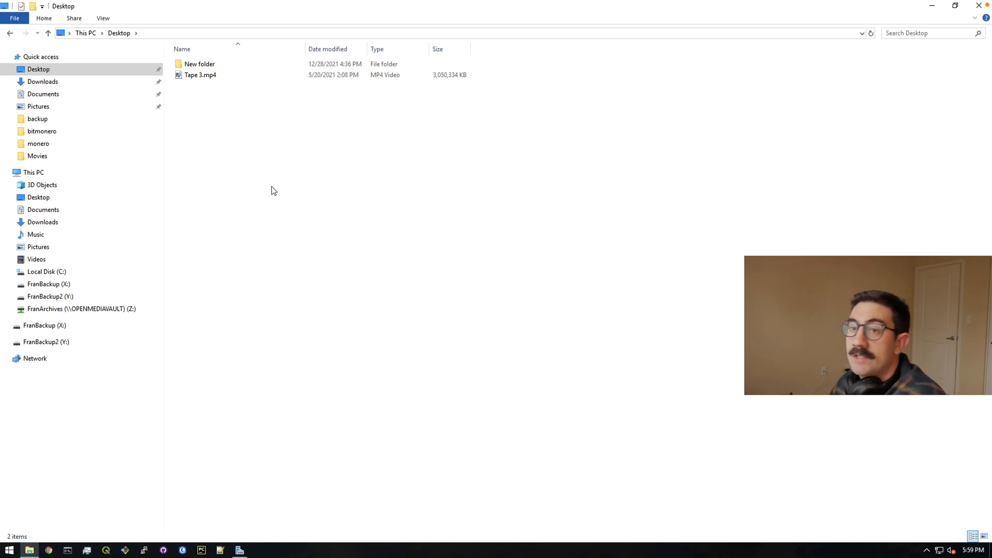
mouse_move(248, 166)
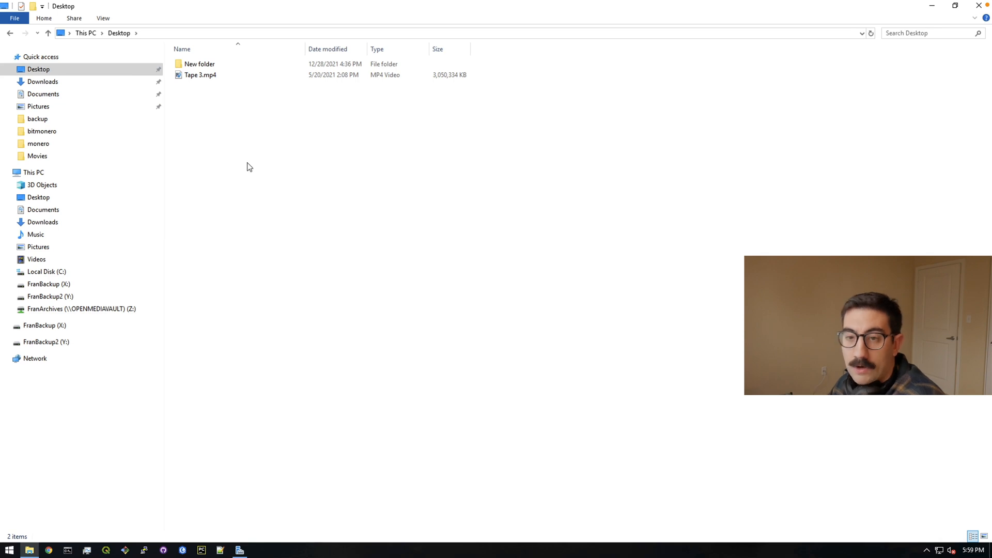
mouse_move(217, 92)
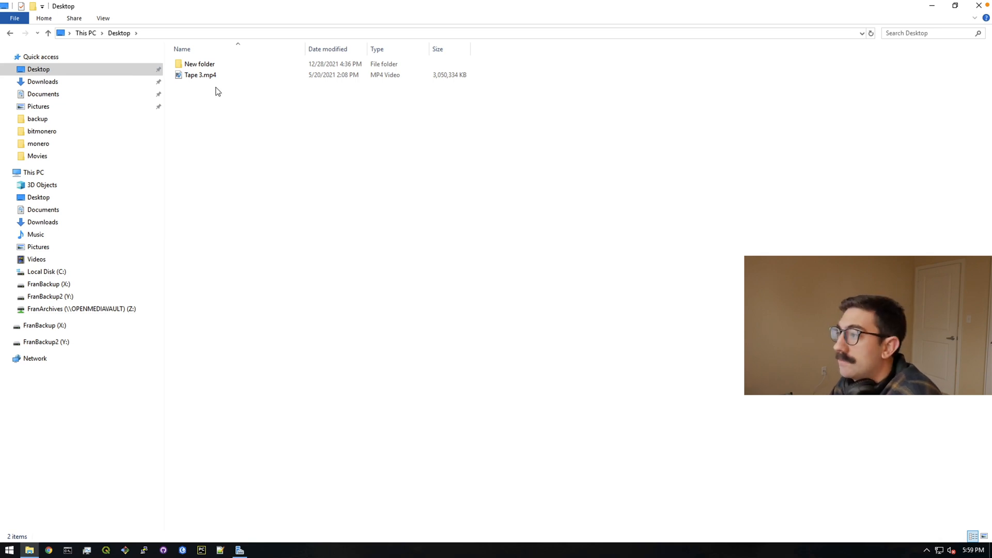